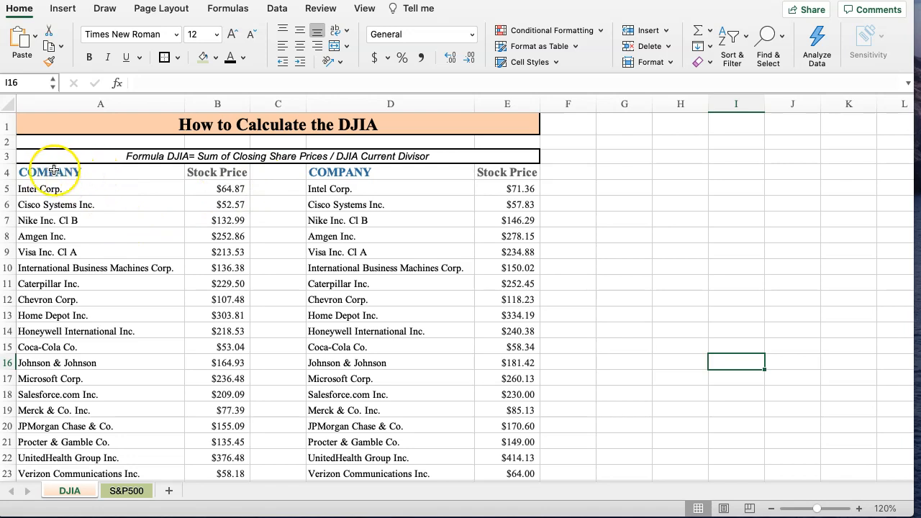
# Step: Enter =+B35/B36 in B37 so the first table's DJIA reads 33,073
pyautogui.moveTo(49, 172); pyautogui.dragTo(238, 220)
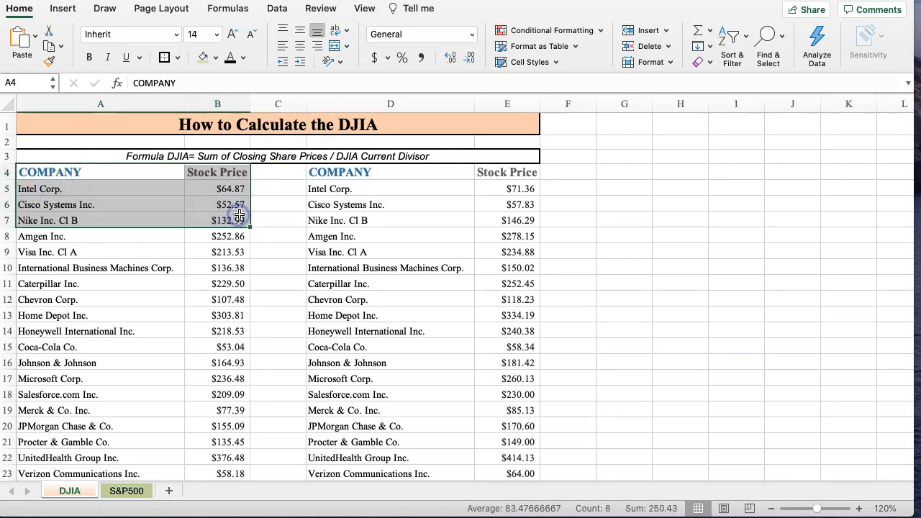
pyautogui.scroll(-3)
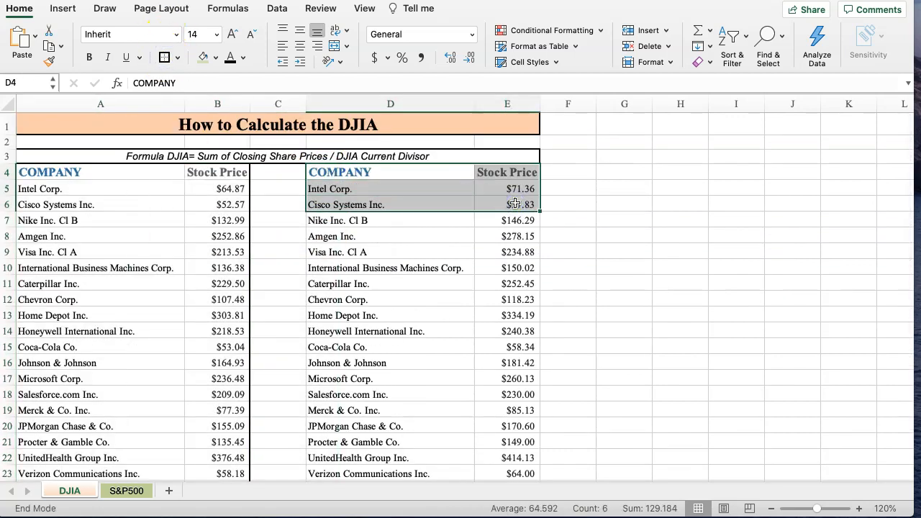
pyautogui.scroll(-3)
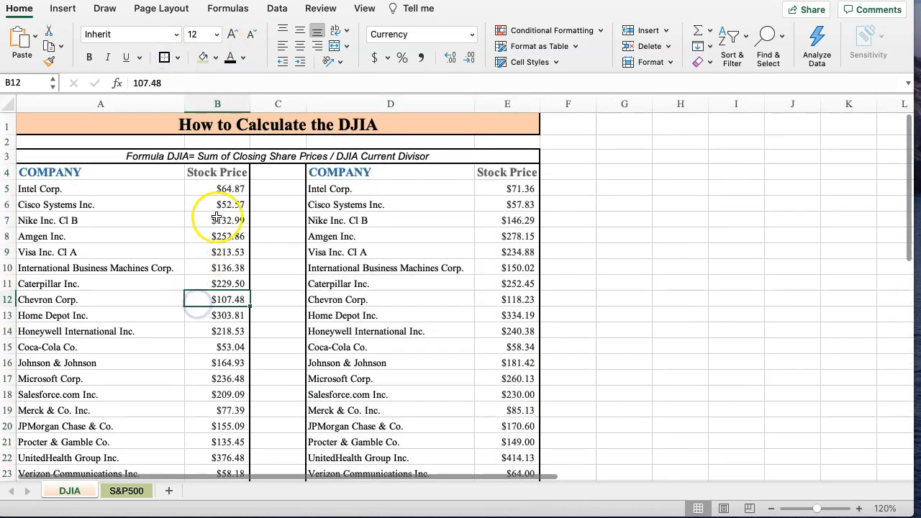
pyautogui.moveTo(152, 213)
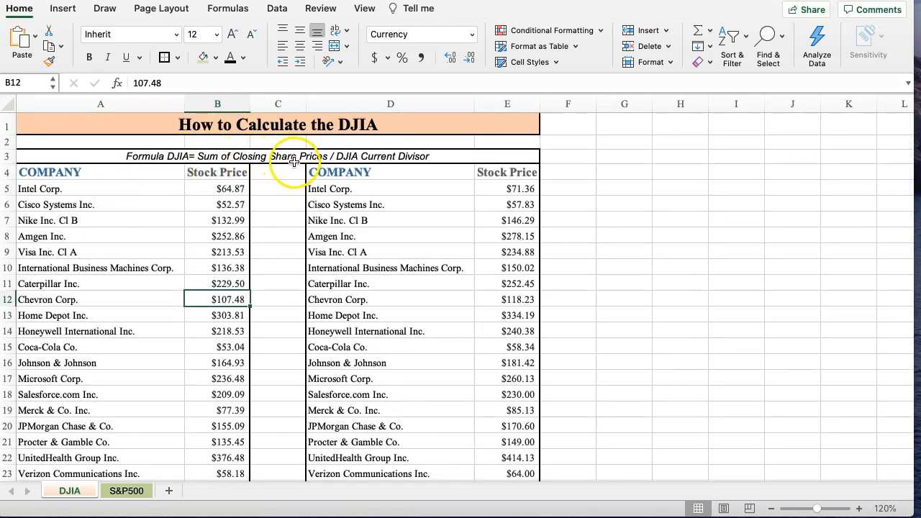
pyautogui.moveTo(345, 164)
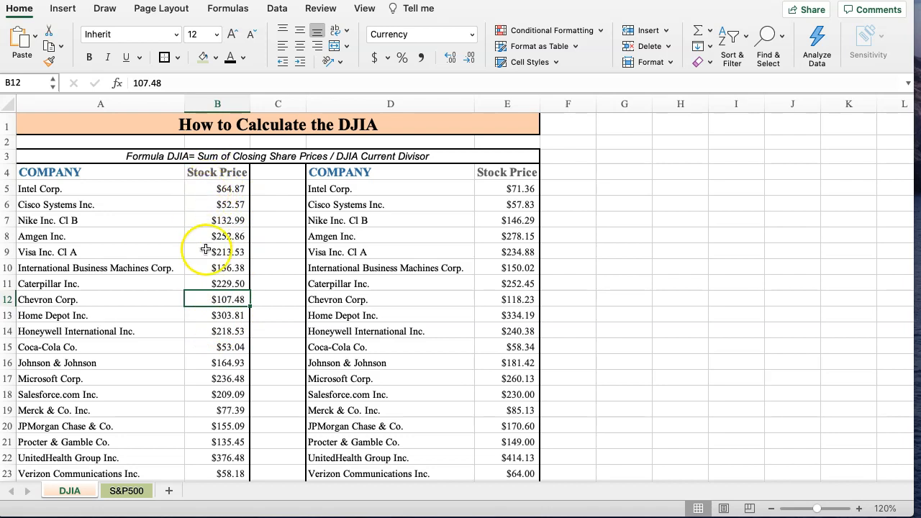
pyautogui.scroll(-3)
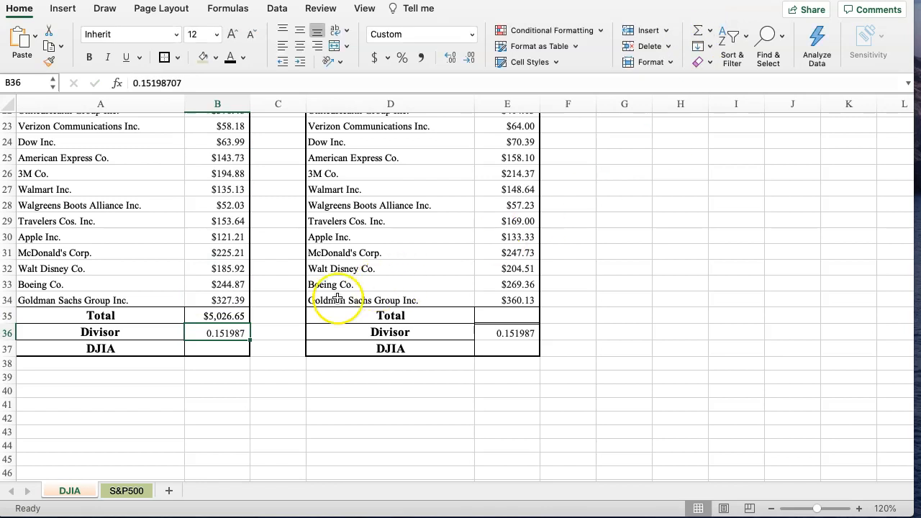
pyautogui.click(218, 348)
pyautogui.write('+B35')
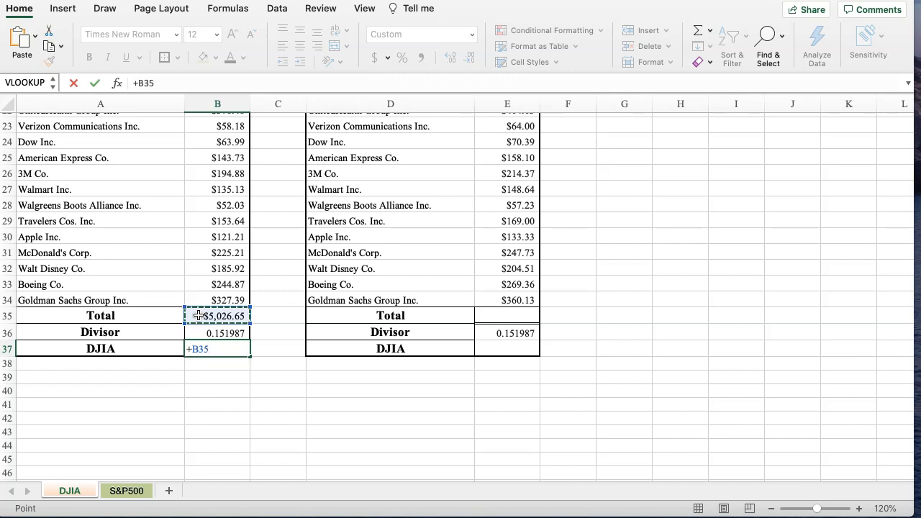
pyautogui.write('/')
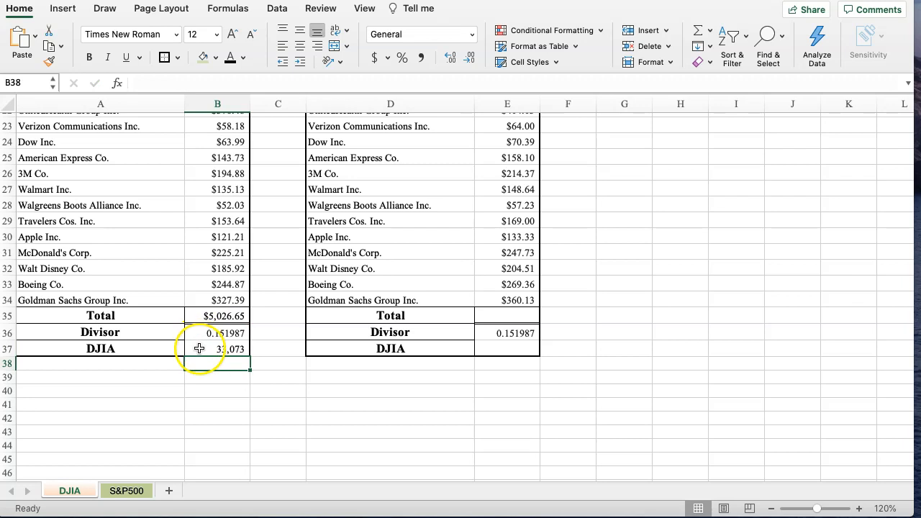
pyautogui.click(217, 348)
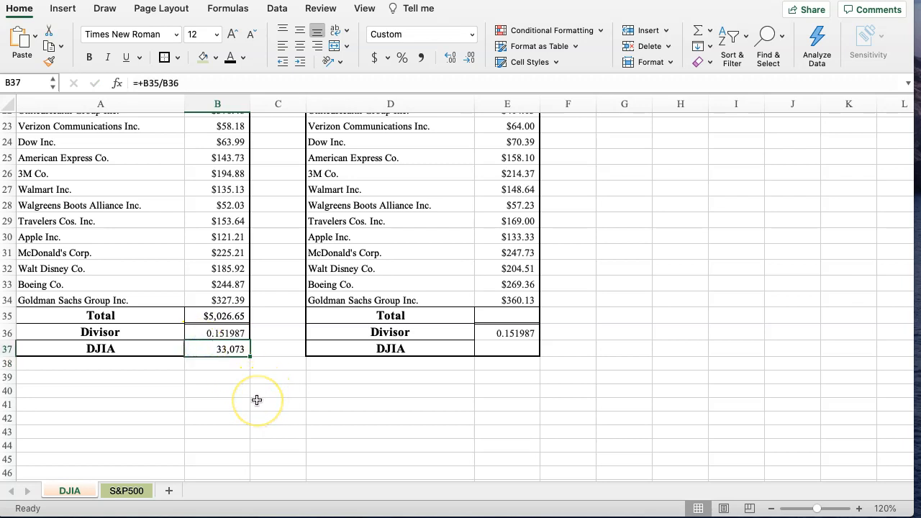
pyautogui.moveTo(438, 220)
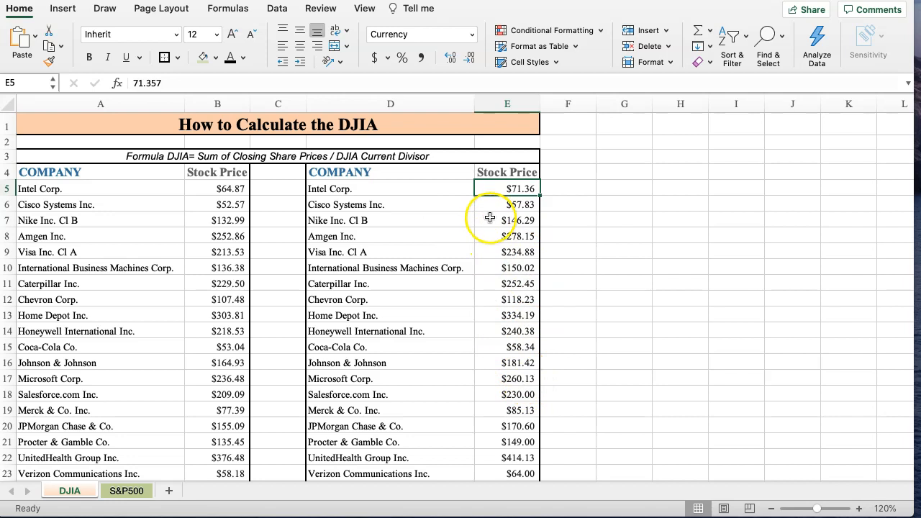
# Step: Apply All Borders to the divisor cell in column E
pyautogui.scroll(-3)
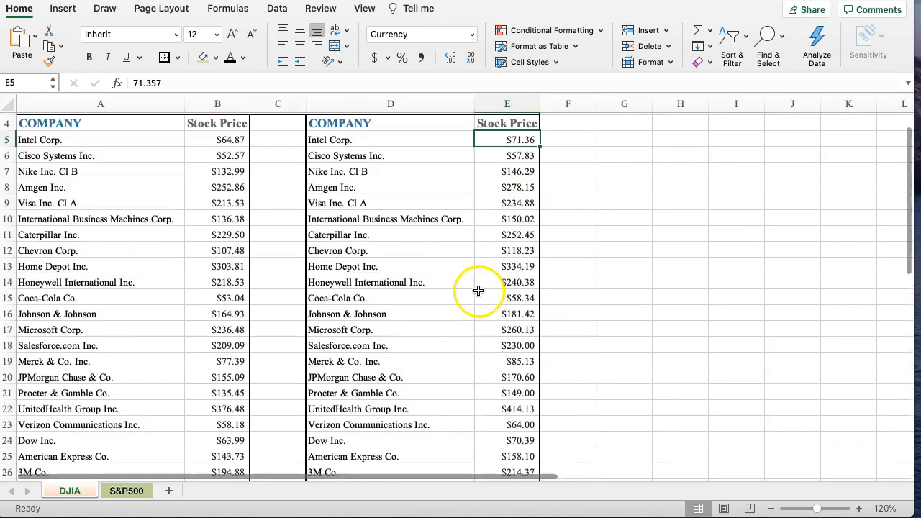
pyautogui.scroll(-3)
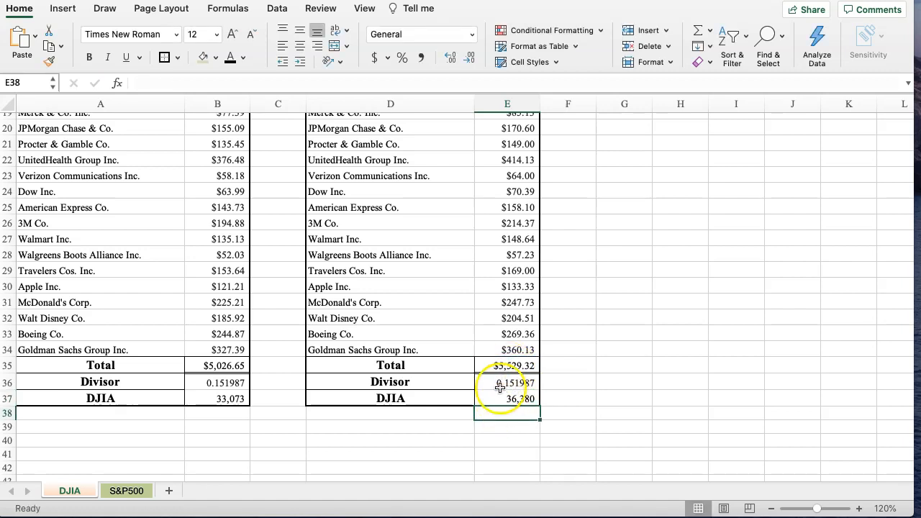
pyautogui.click(507, 382)
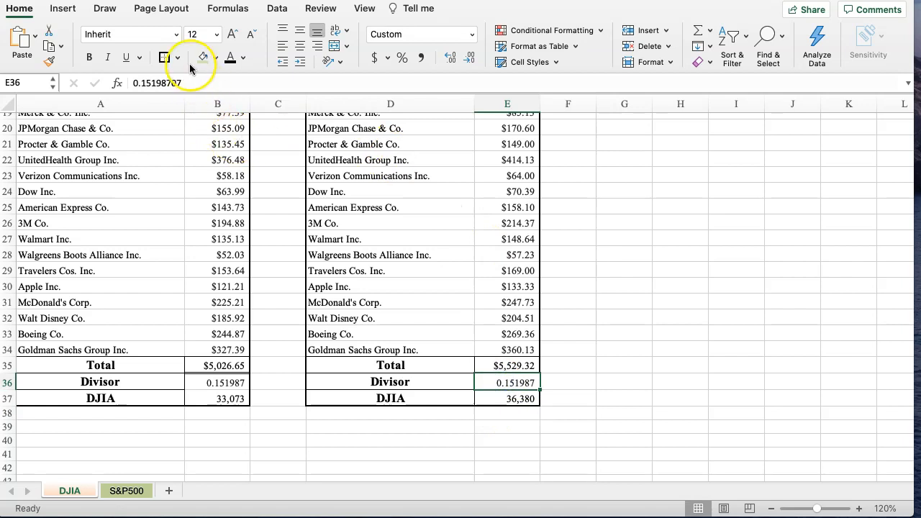
pyautogui.click(176, 57)
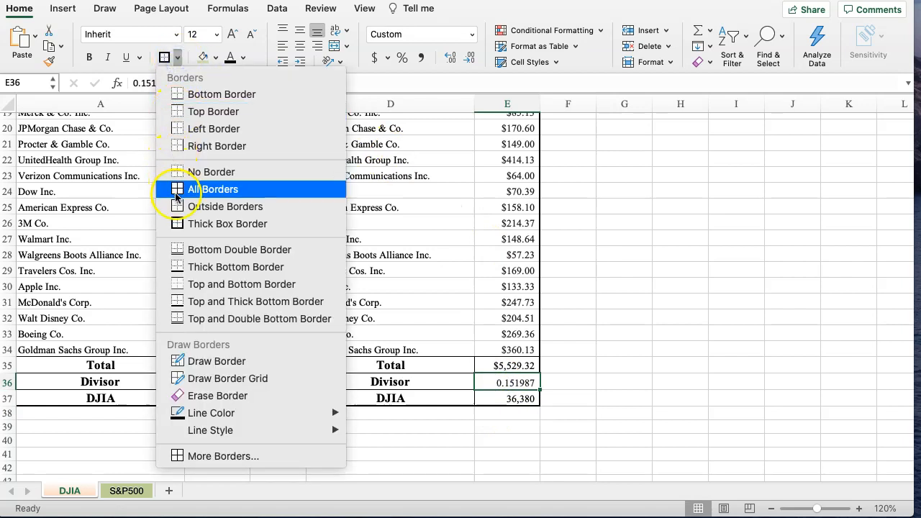
pyautogui.click(213, 189)
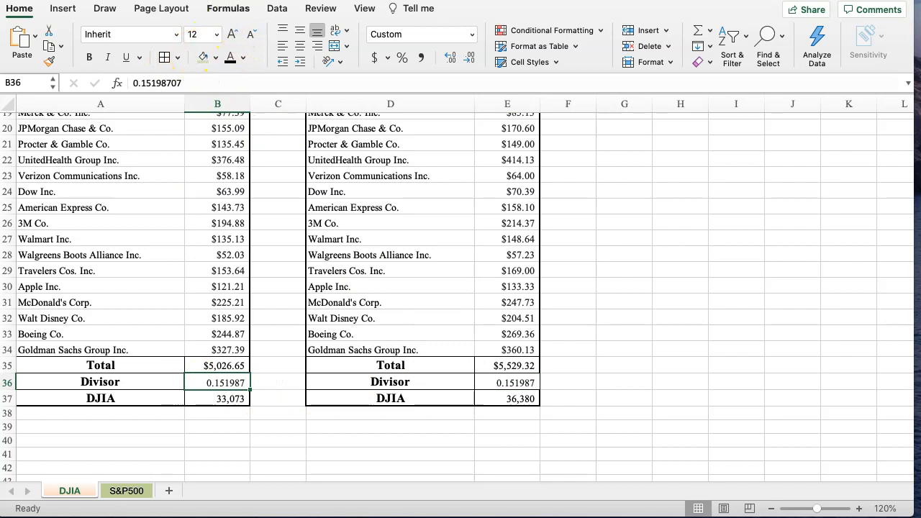
pyautogui.click(277, 440)
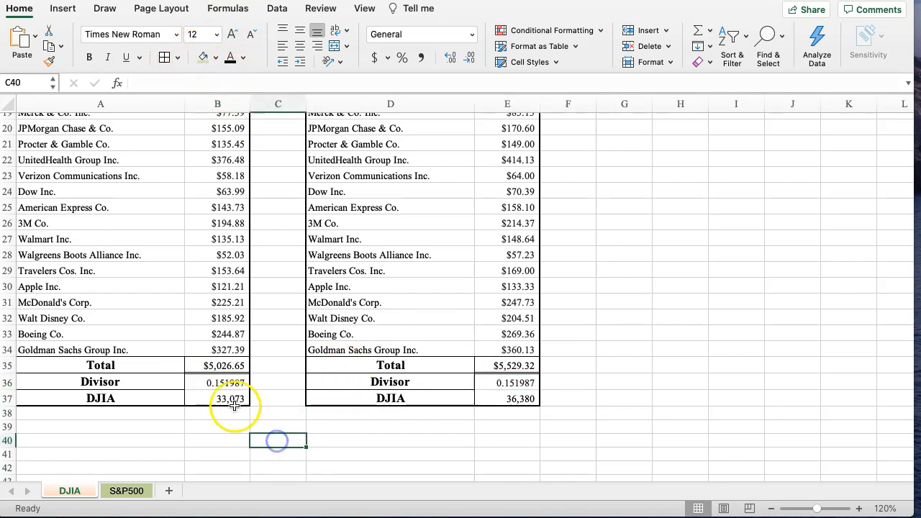
# Step: Apply All Borders to the DJIA result cells
pyautogui.click(218, 398)
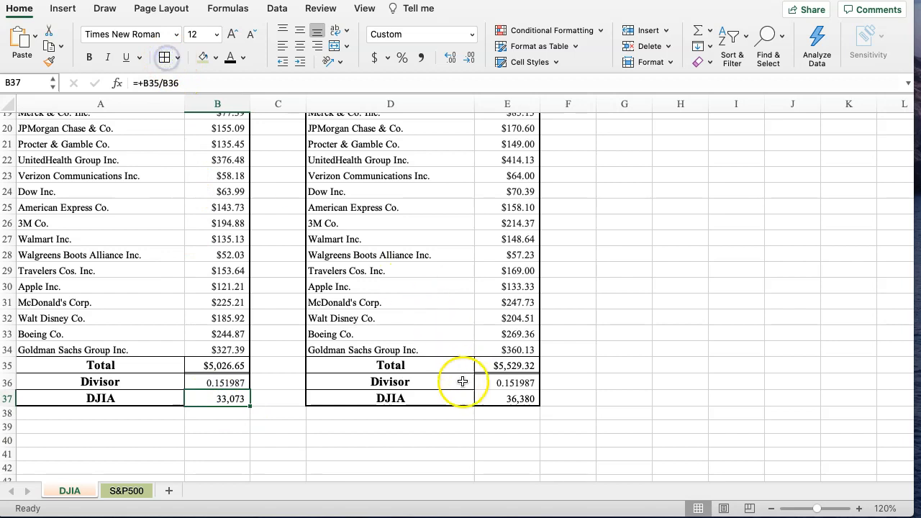
pyautogui.click(507, 398)
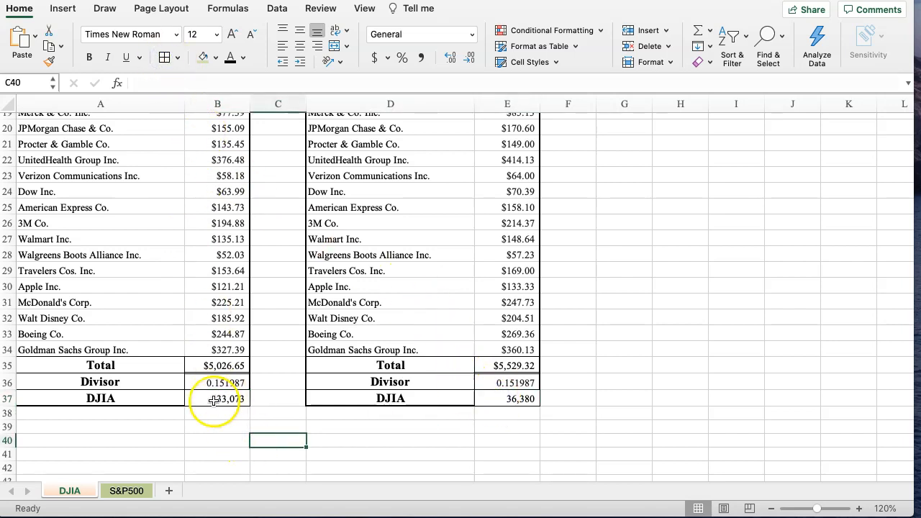
pyautogui.click(177, 57)
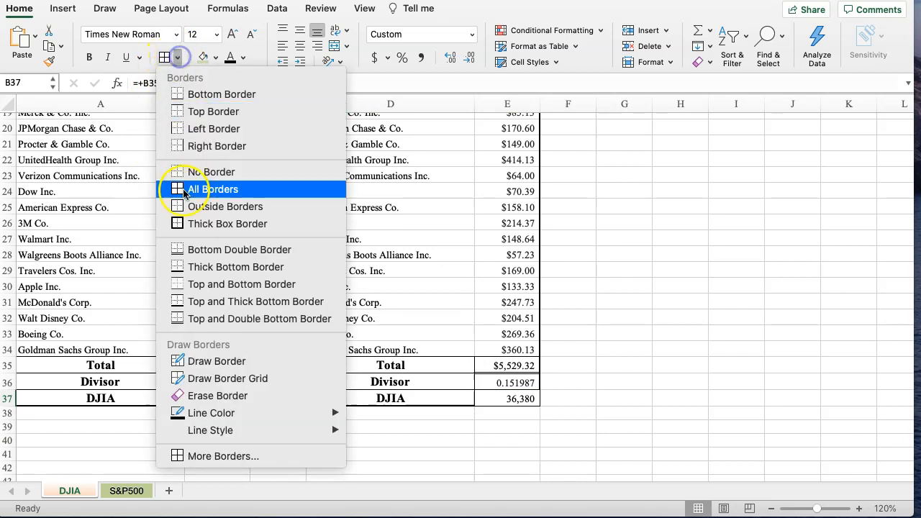
pyautogui.click(212, 190)
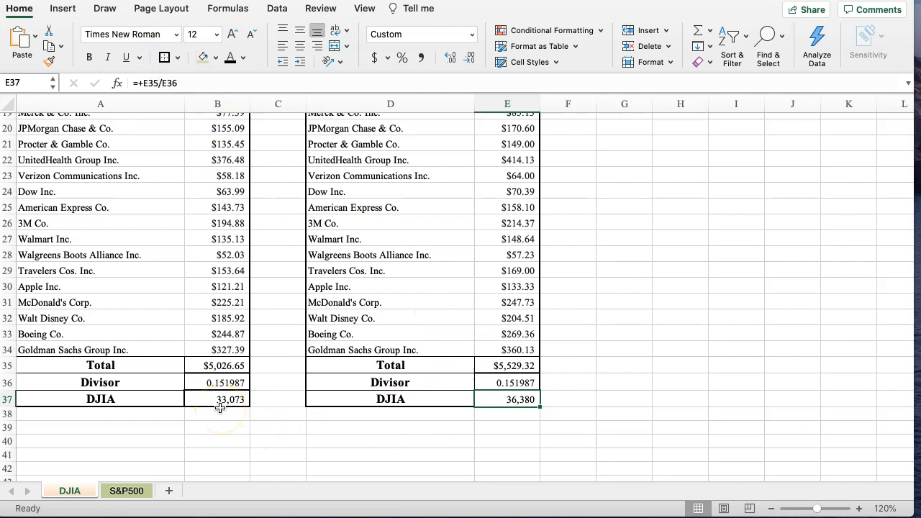
pyautogui.moveTo(445, 416)
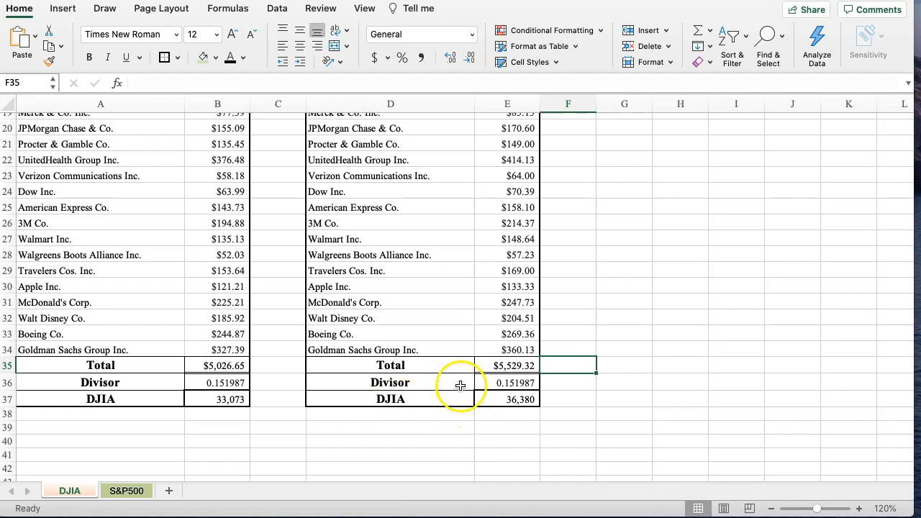
pyautogui.moveTo(370, 419)
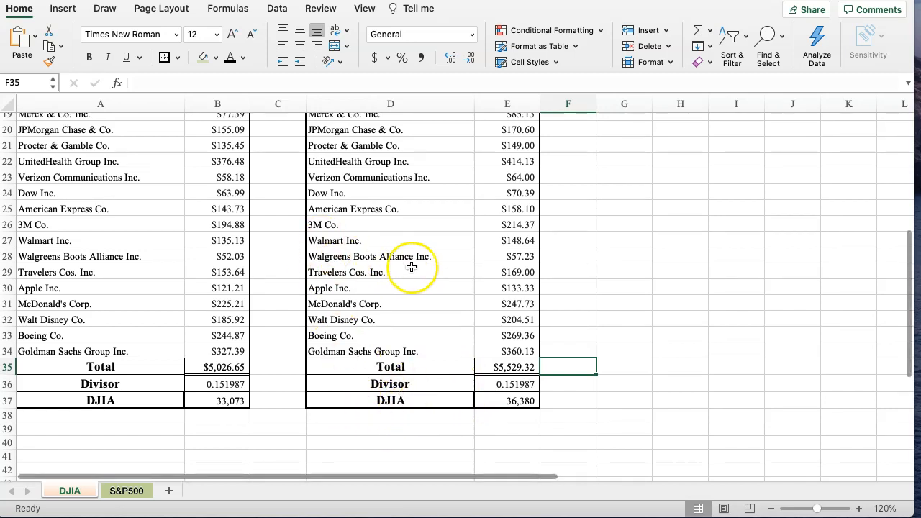
pyautogui.scroll(-3)
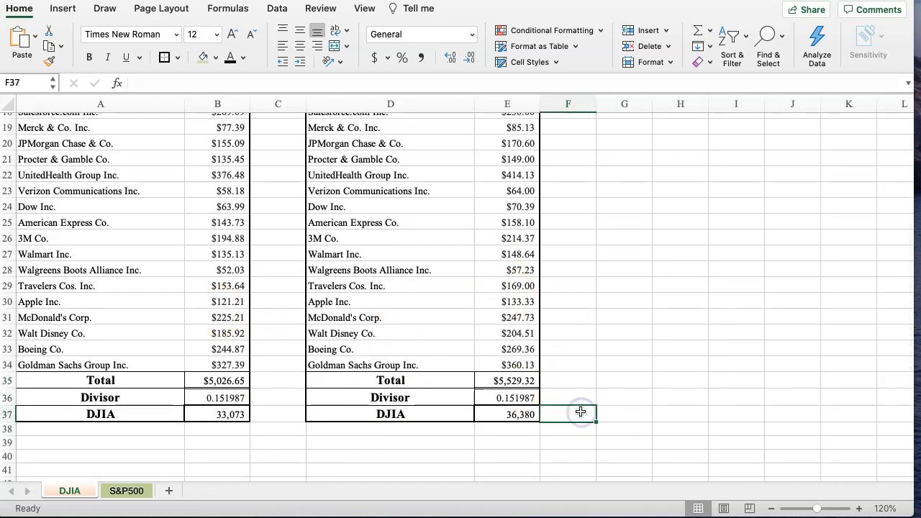
# Step: Enter =+(E37-B37)/B37 in F37 to show the 10% DJIA change
pyautogui.write('+E37')
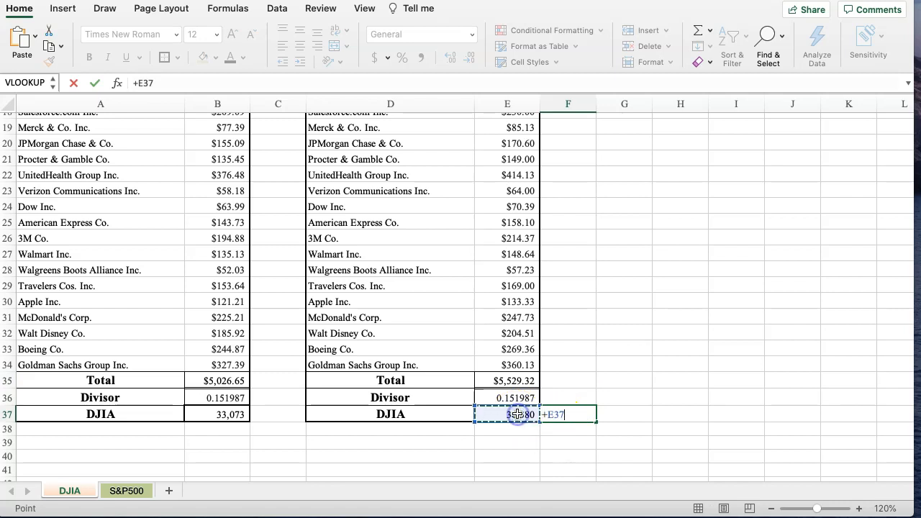
pyautogui.click(218, 414)
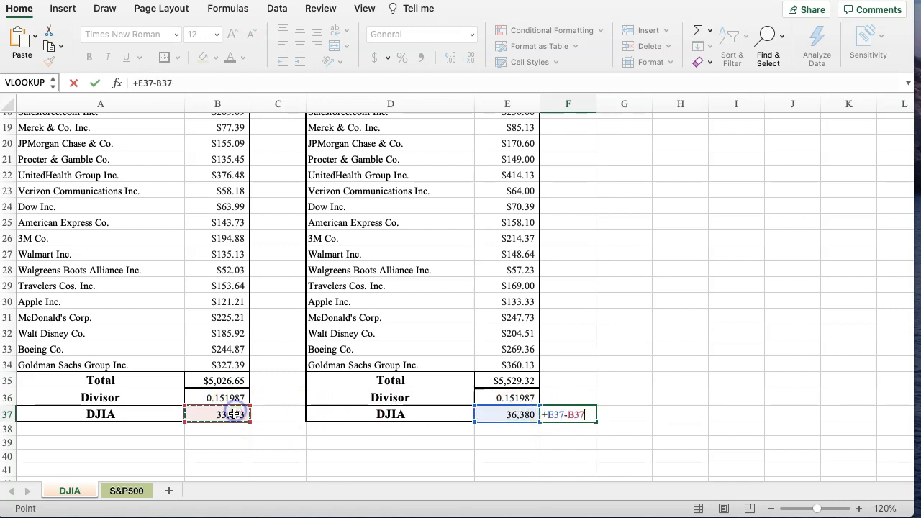
pyautogui.write('/')
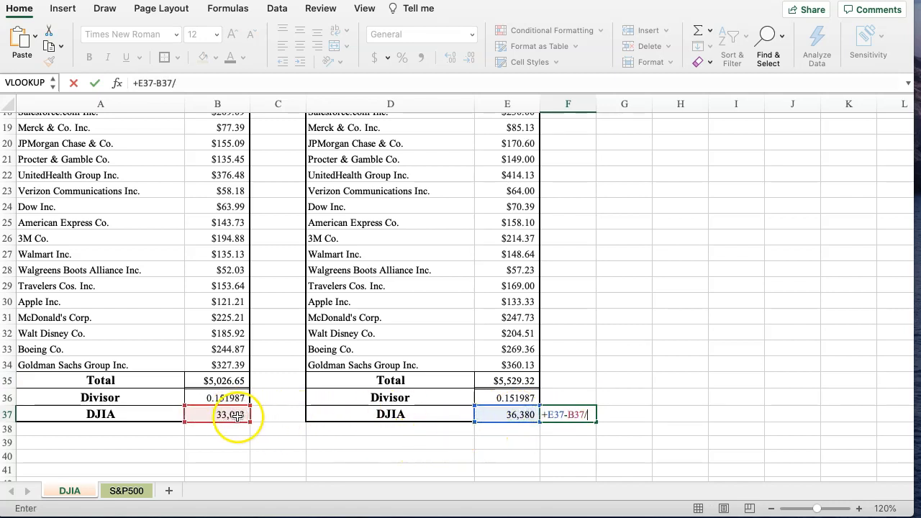
pyautogui.write('B37')
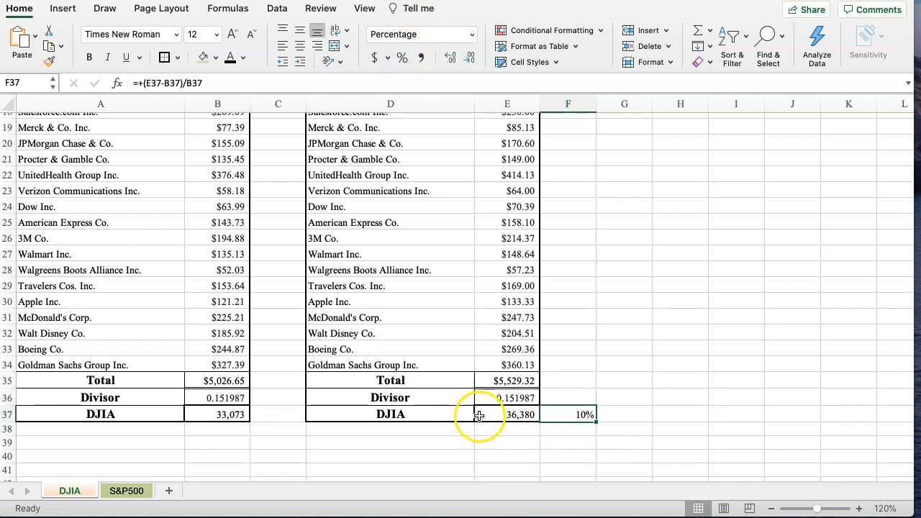
pyautogui.moveTo(497, 358)
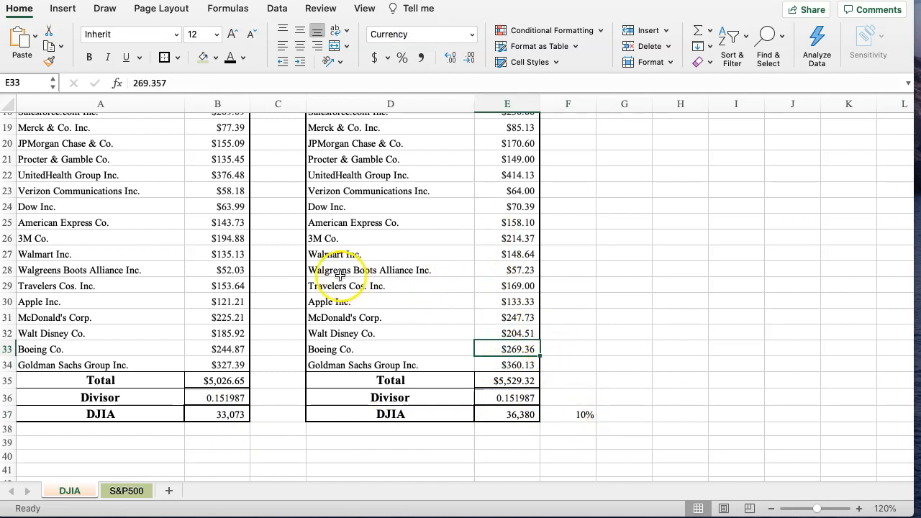
pyautogui.moveTo(431, 263)
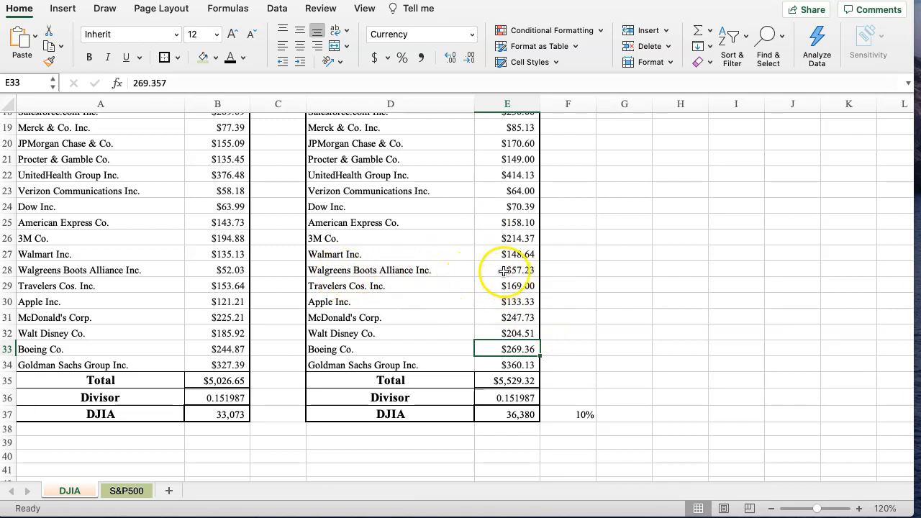
# Step: Test a higher current price (133.331) to push the DJIA to 36,709, then revert
pyautogui.click(506, 270)
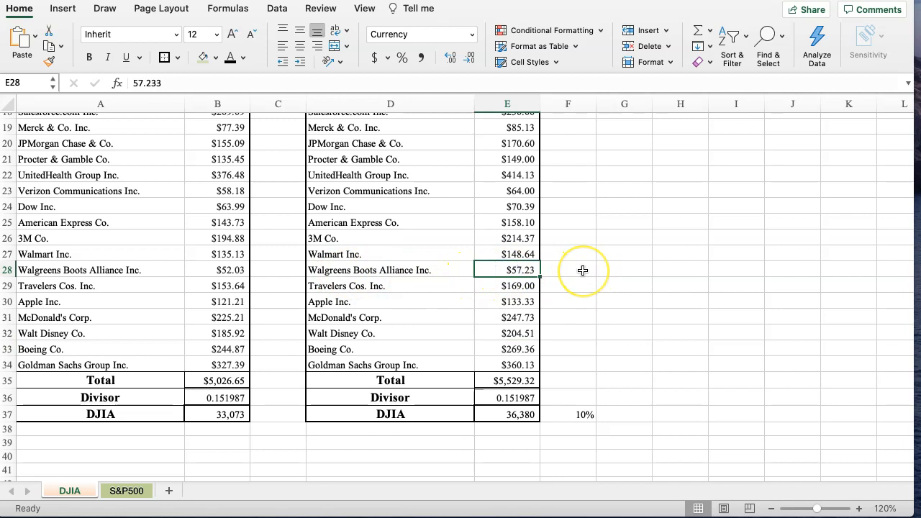
pyautogui.write('10')
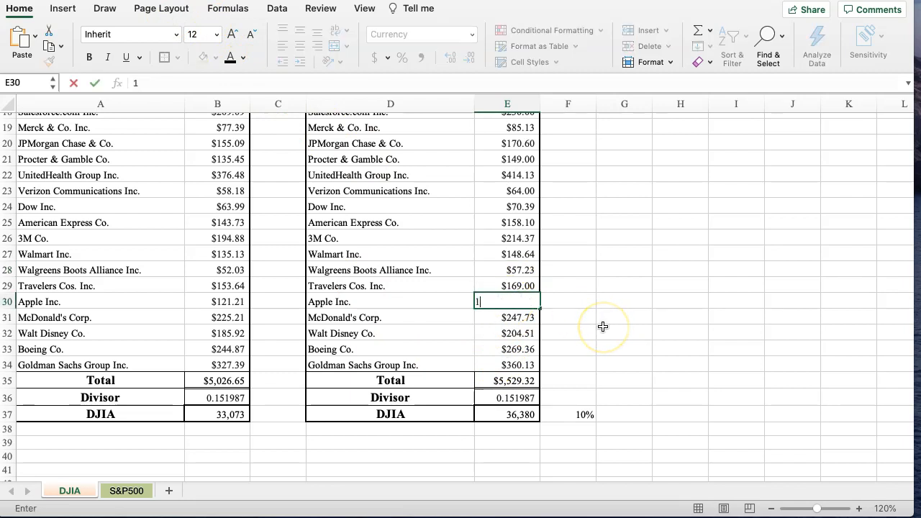
pyautogui.write('83')
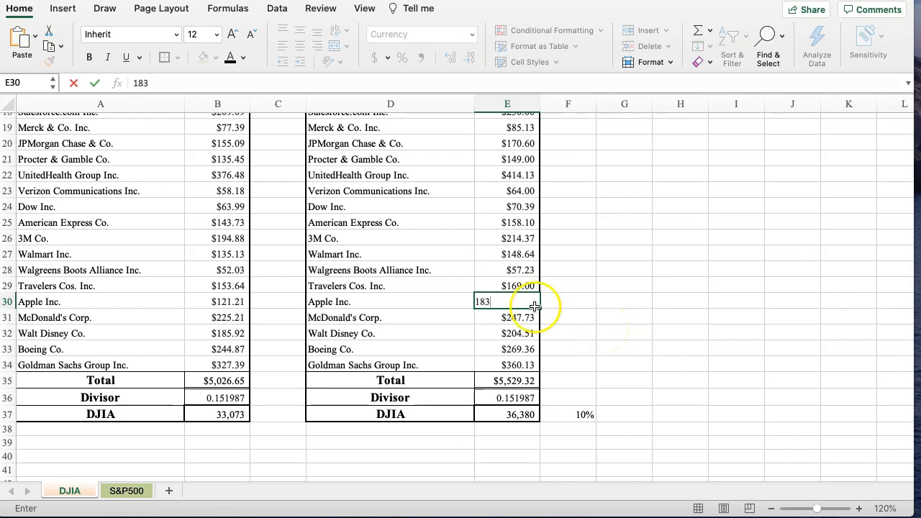
pyautogui.write('133.331')
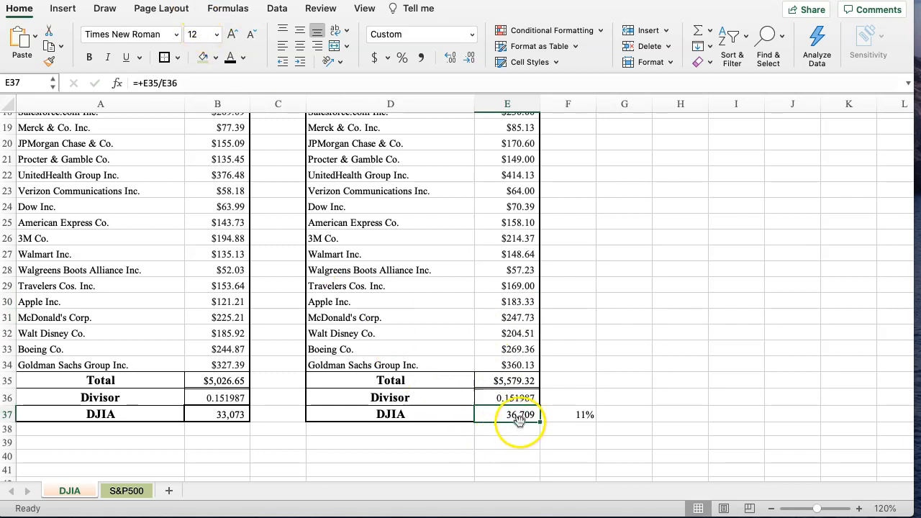
pyautogui.click(507, 301)
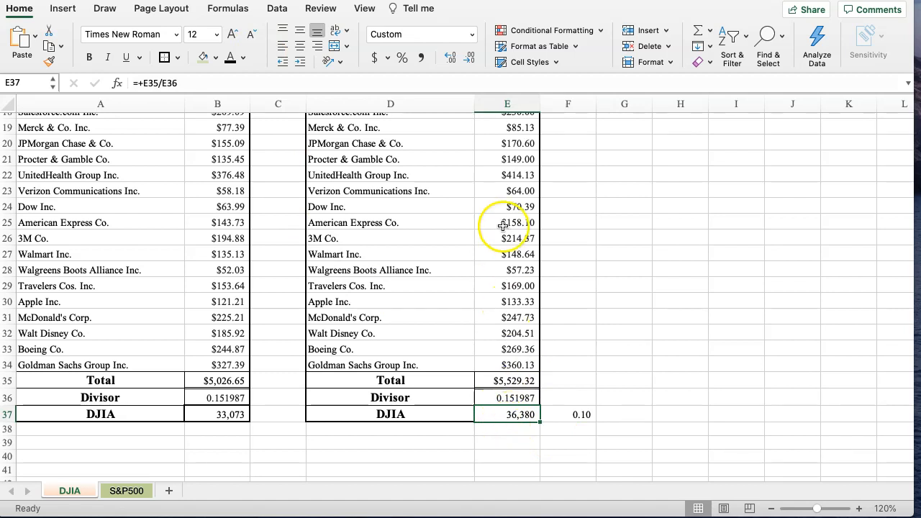
pyautogui.moveTo(492, 211)
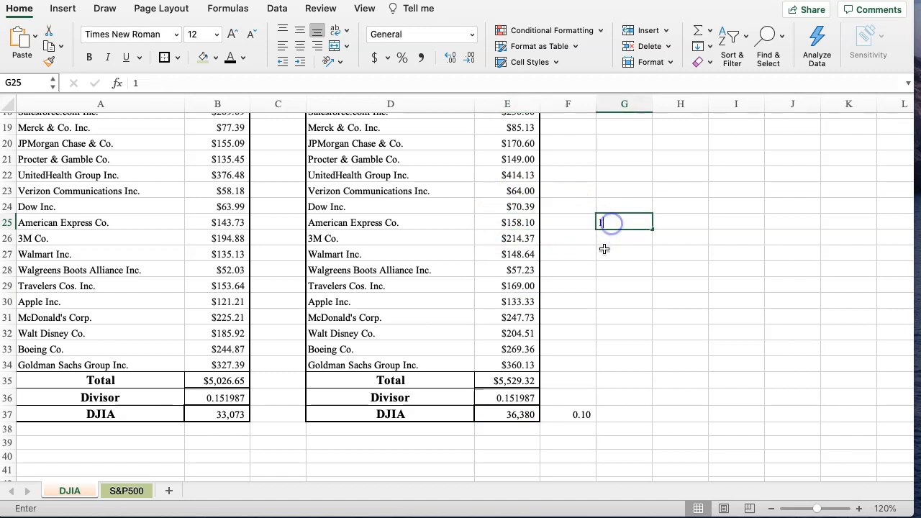
# Step: Enter 1,000,000,000 in G25 with comma separators and no decimals
pyautogui.write('10000000')
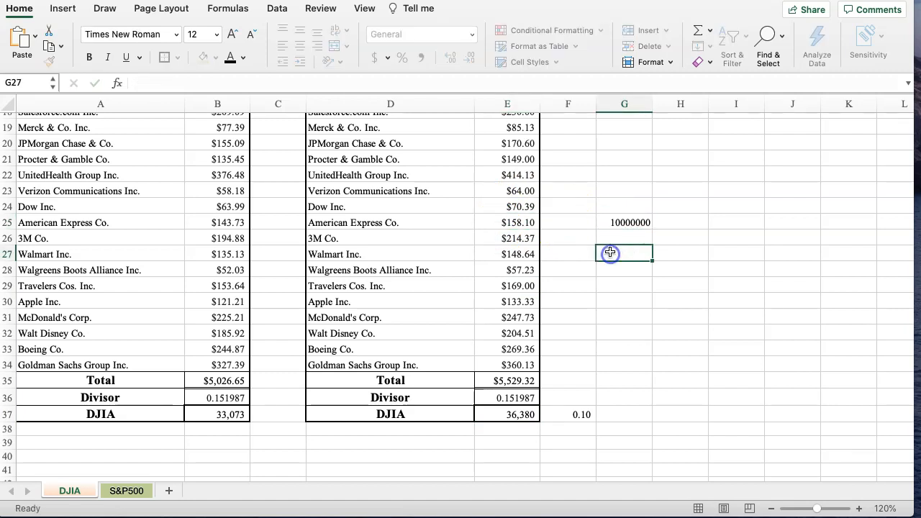
pyautogui.click(402, 57)
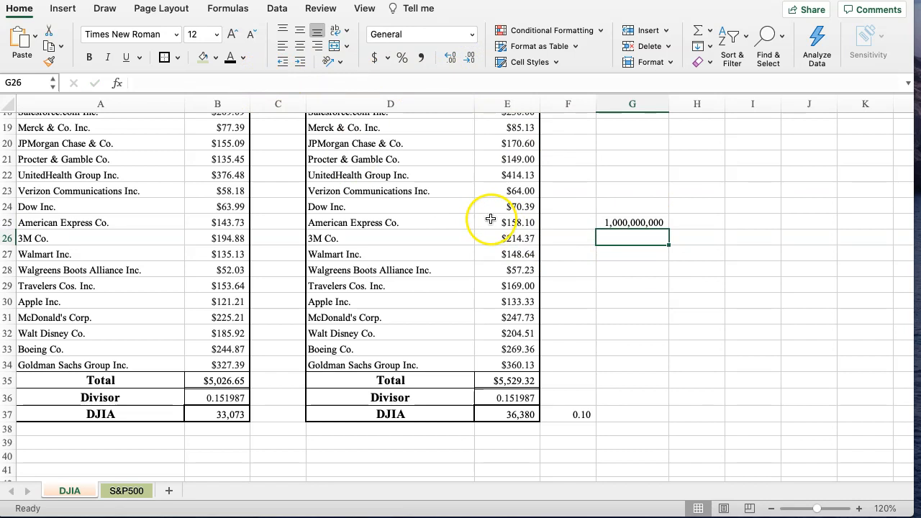
pyautogui.moveTo(688, 223)
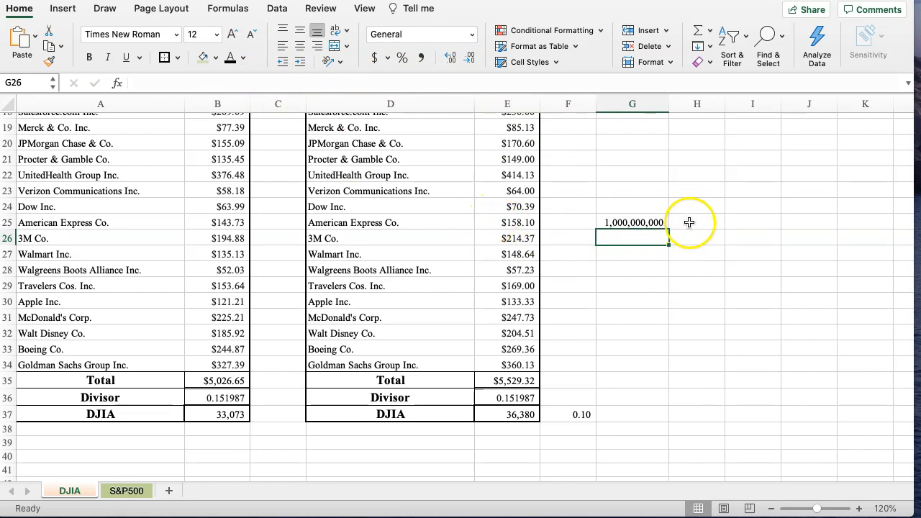
pyautogui.click(696, 223)
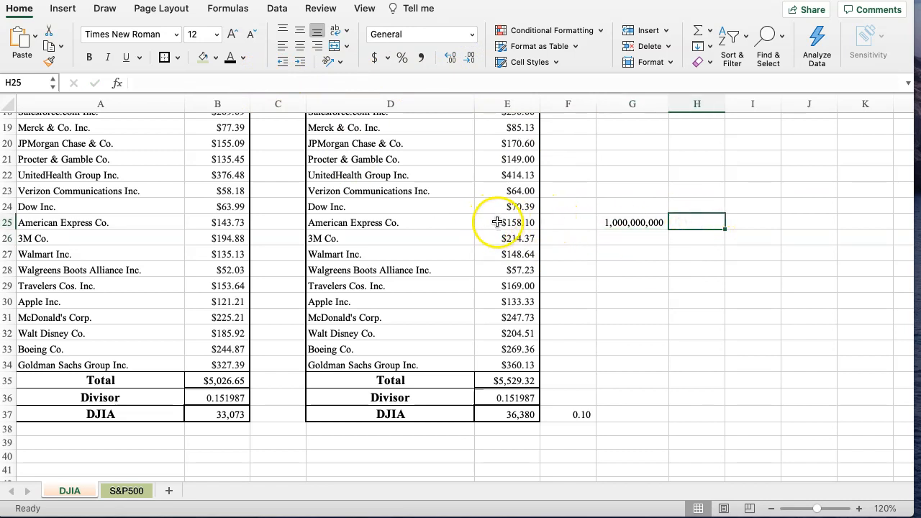
# Step: Compute 1,000,000,000 × 50 = 50,000,000,000 in I25, restoring American Express to $158
pyautogui.click(507, 222)
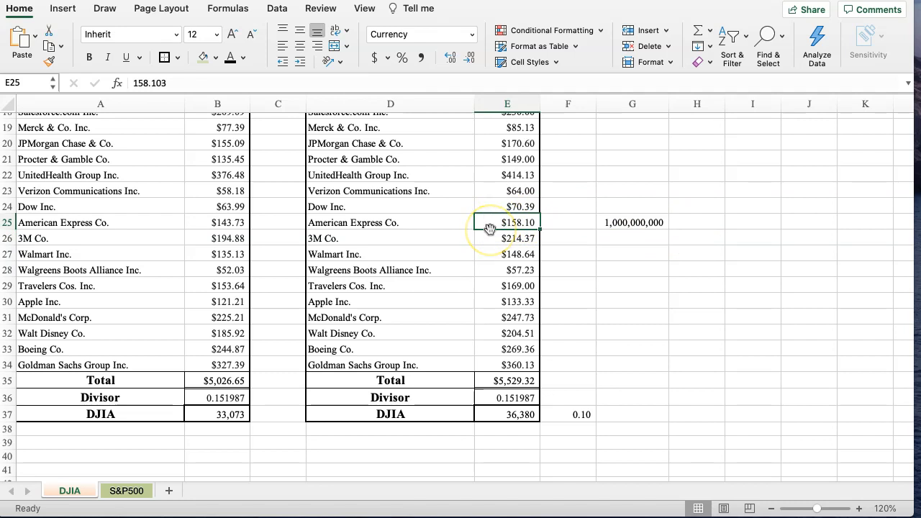
pyautogui.write('20')
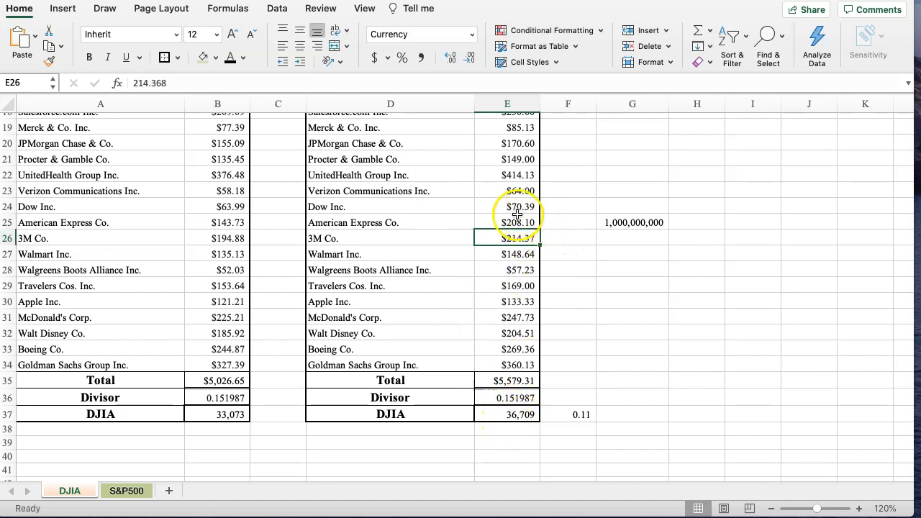
pyautogui.write('50')
pyautogui.click(753, 223)
pyautogui.write('=+G25*H25')
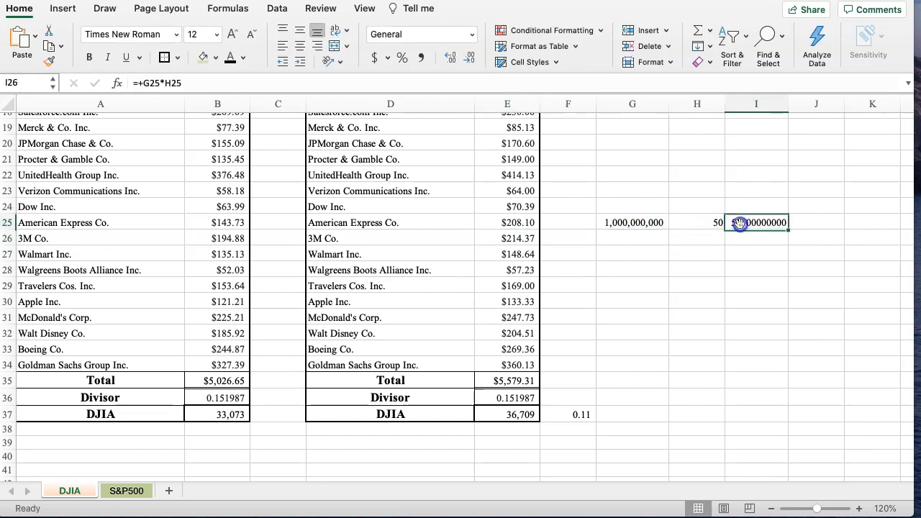
pyautogui.click(420, 59)
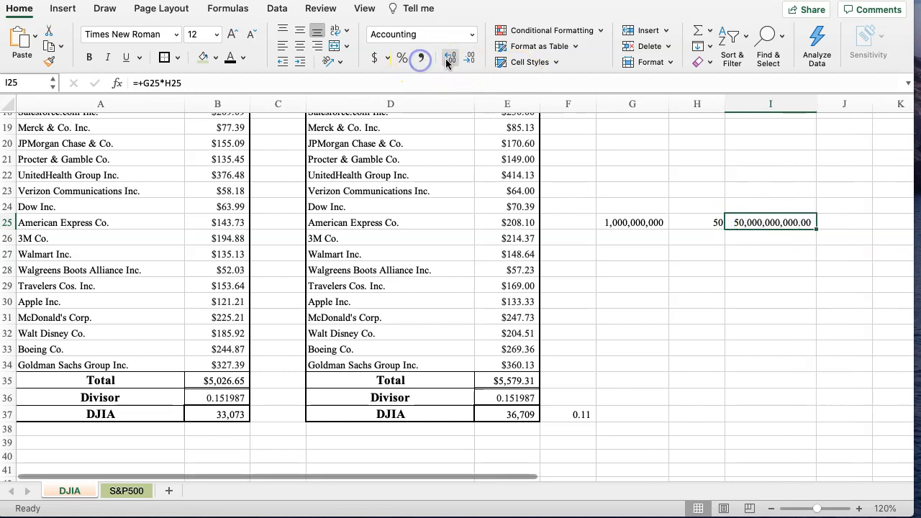
pyautogui.click(468, 58)
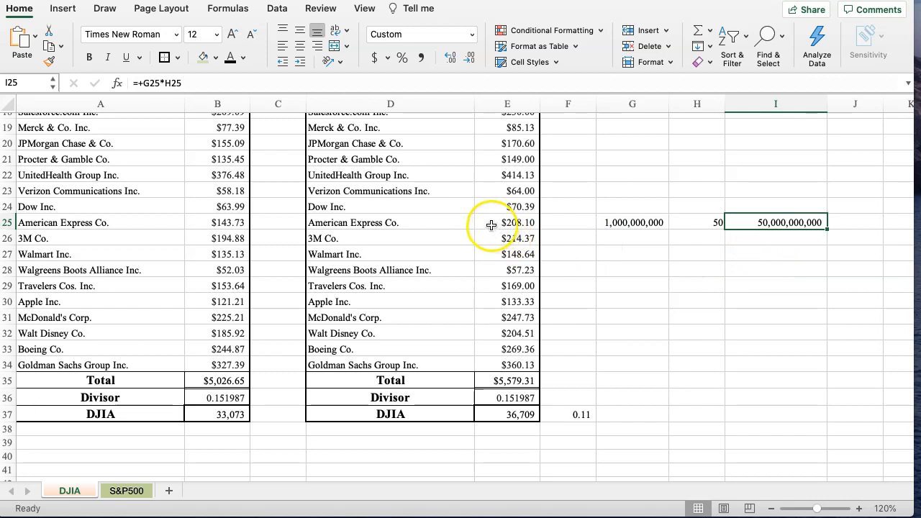
pyautogui.moveTo(401, 178)
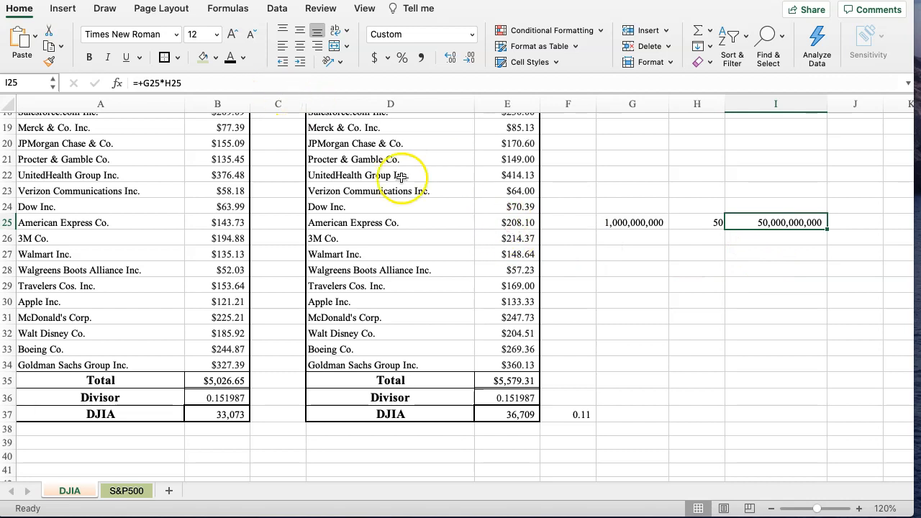
pyautogui.write('158')
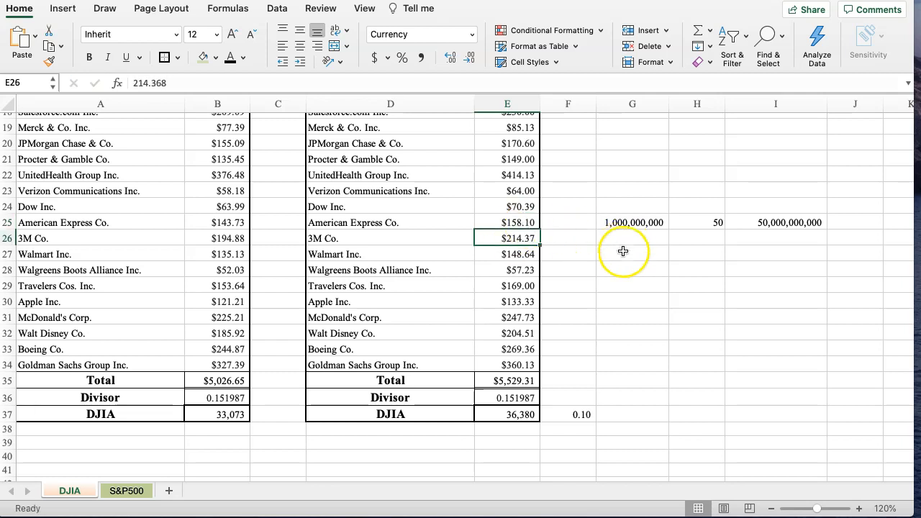
pyautogui.moveTo(570, 282)
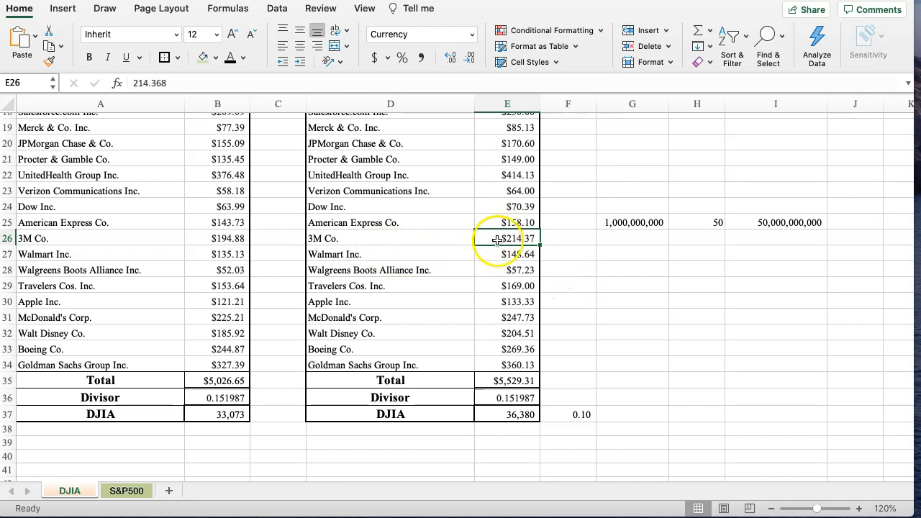
# Step: Compute 10,000,000,000 × 50 = 500,000,000,000 in row 28
pyautogui.click(507, 270)
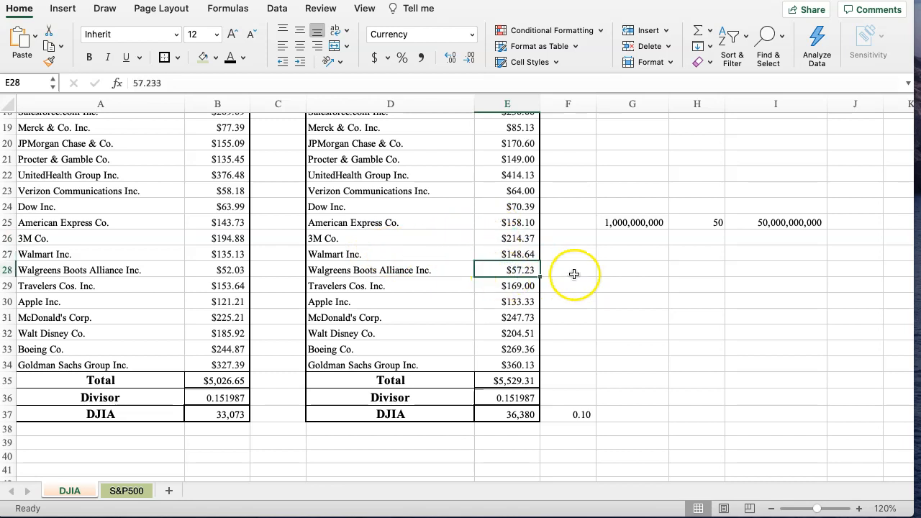
pyautogui.click(632, 270)
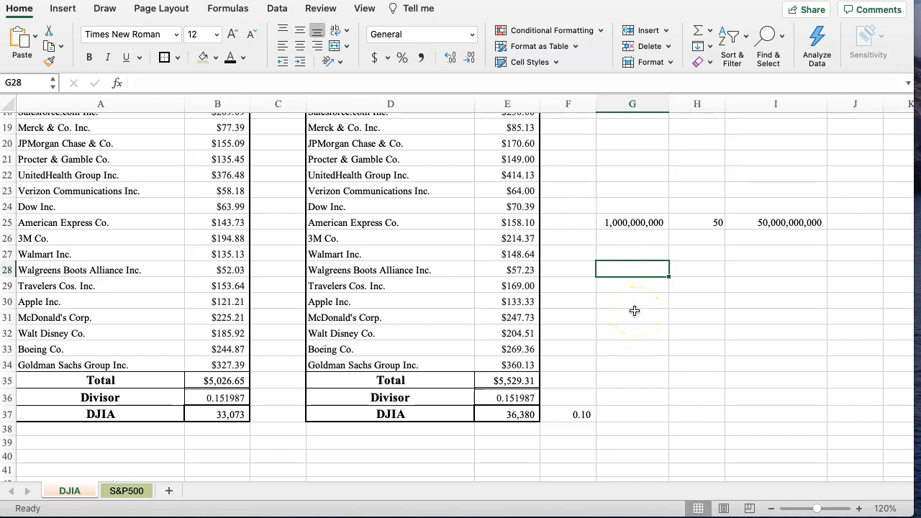
pyautogui.write('10,000,000,000')
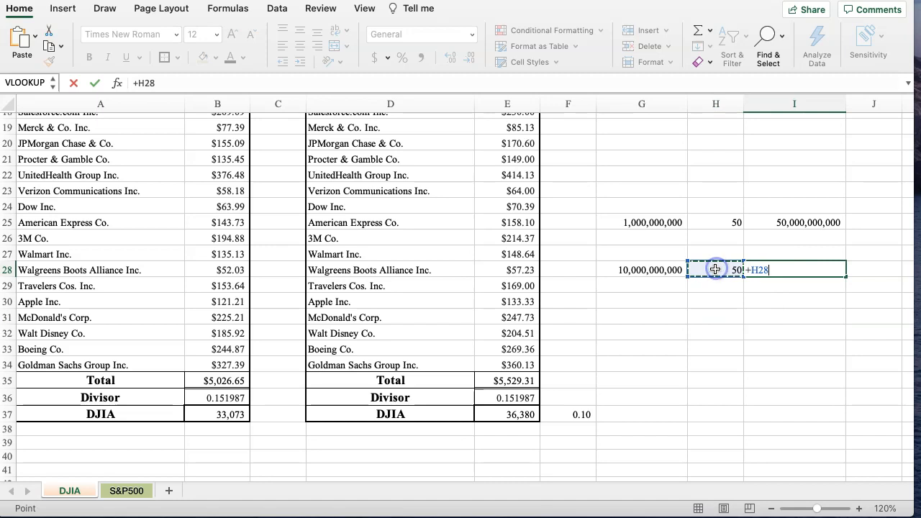
pyautogui.click(641, 270)
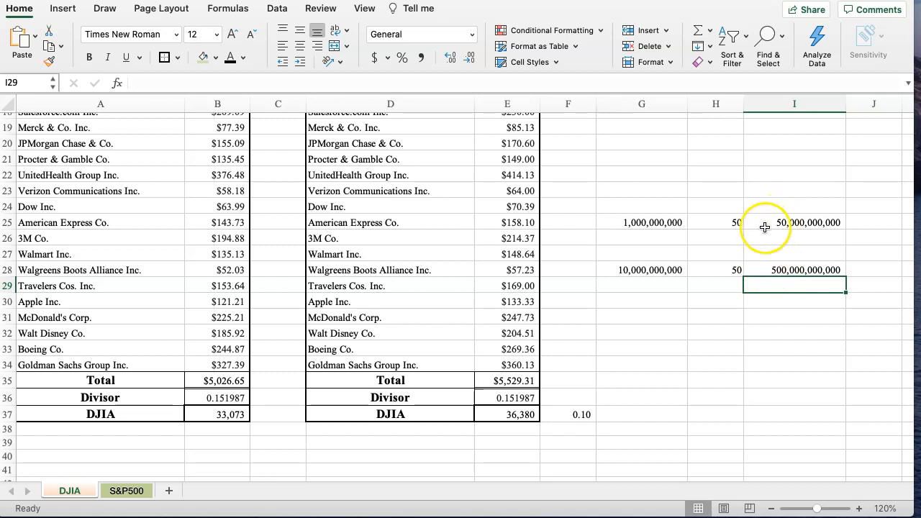
pyautogui.moveTo(768, 271)
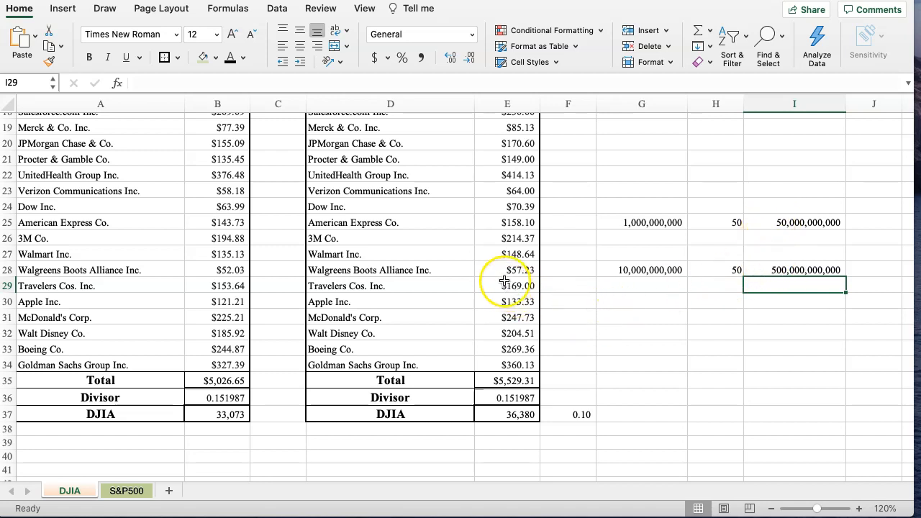
# Step: Test a Walgreens price change raising the DJIA to 36,710, then restore $57.23
pyautogui.write('10')
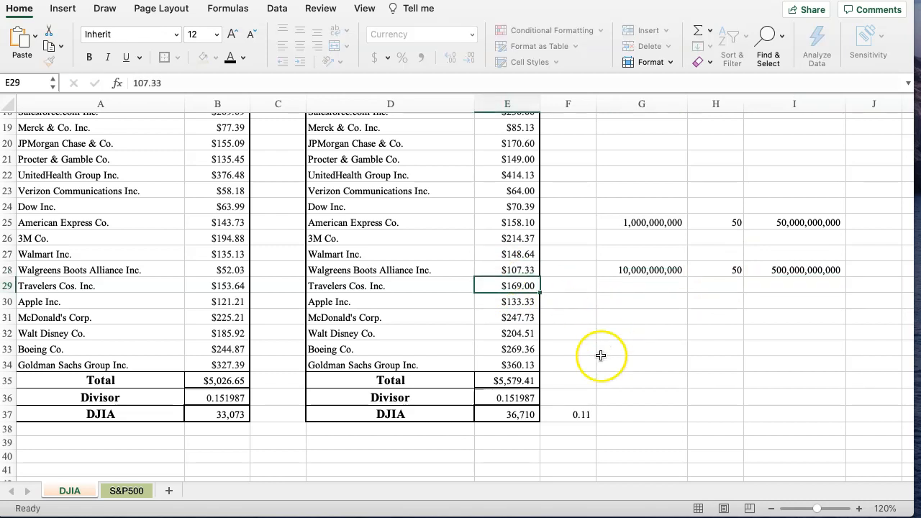
pyautogui.click(507, 414)
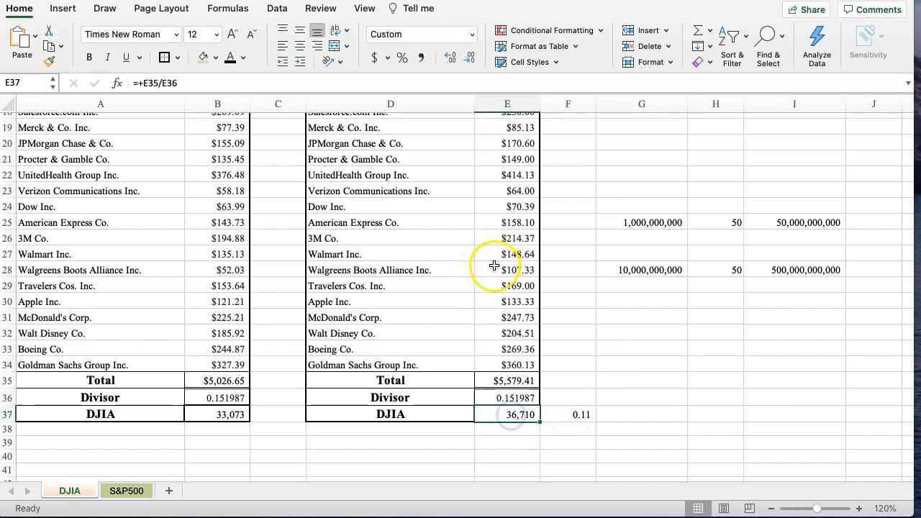
pyautogui.click(507, 270)
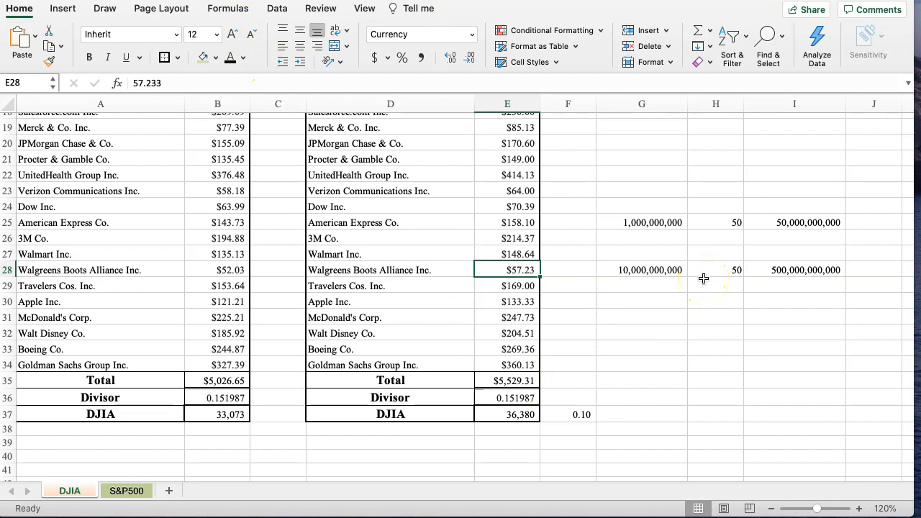
pyautogui.moveTo(707, 300)
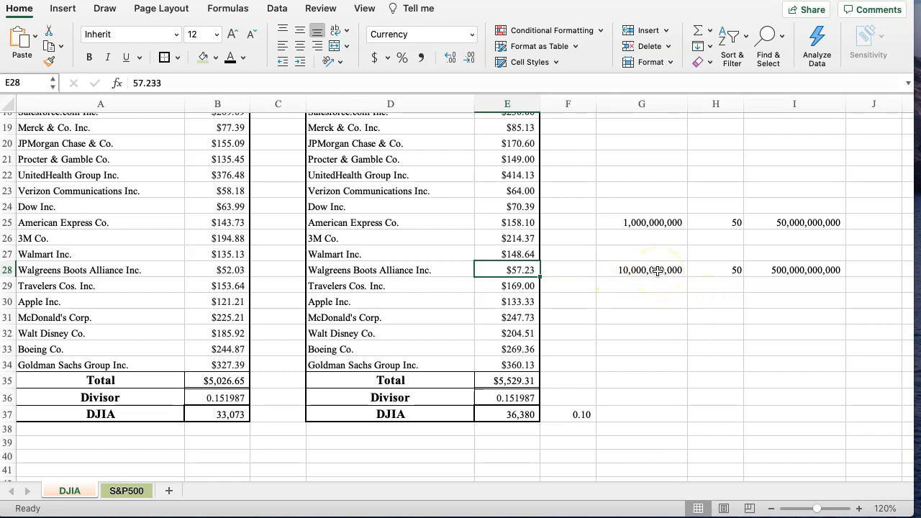
pyautogui.moveTo(634, 388)
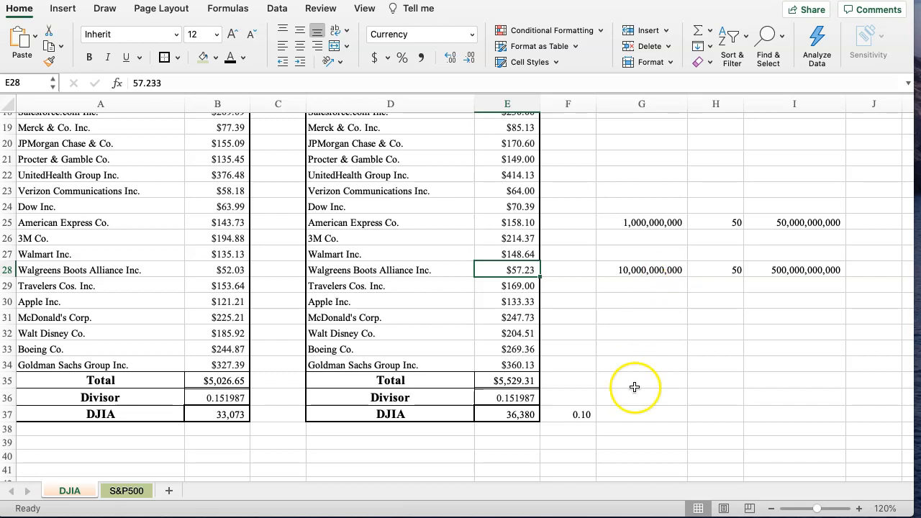
pyautogui.moveTo(519, 433)
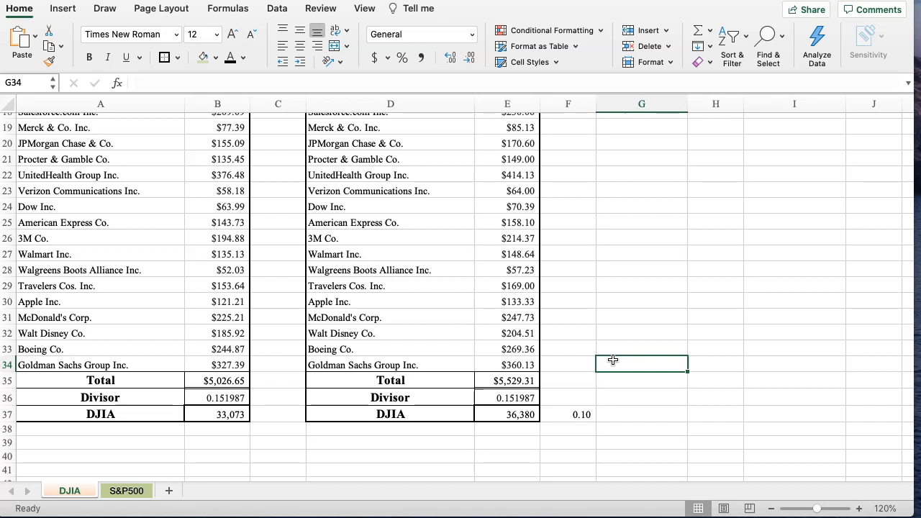
# Step: Retitle A1 'How to Calculate the S&P 500 Index' and merge the formula line across row 3
pyautogui.scroll(-3)
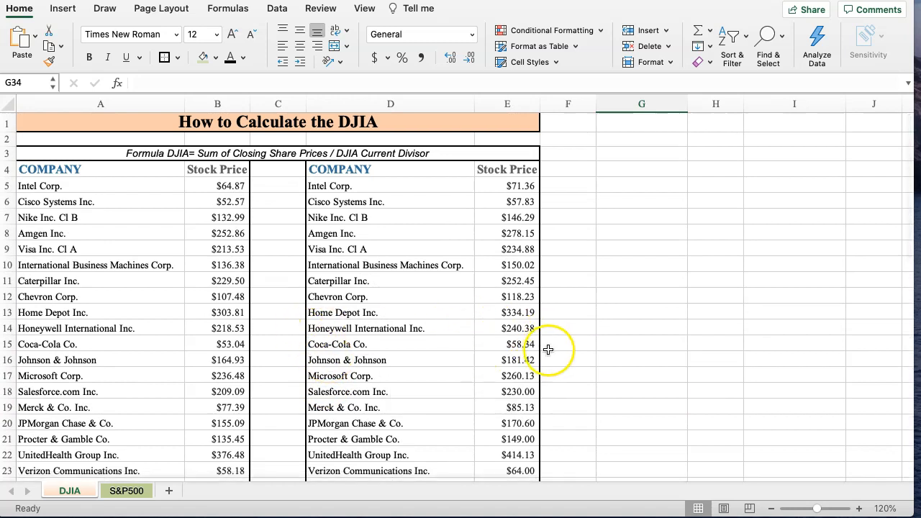
pyautogui.scroll(-3)
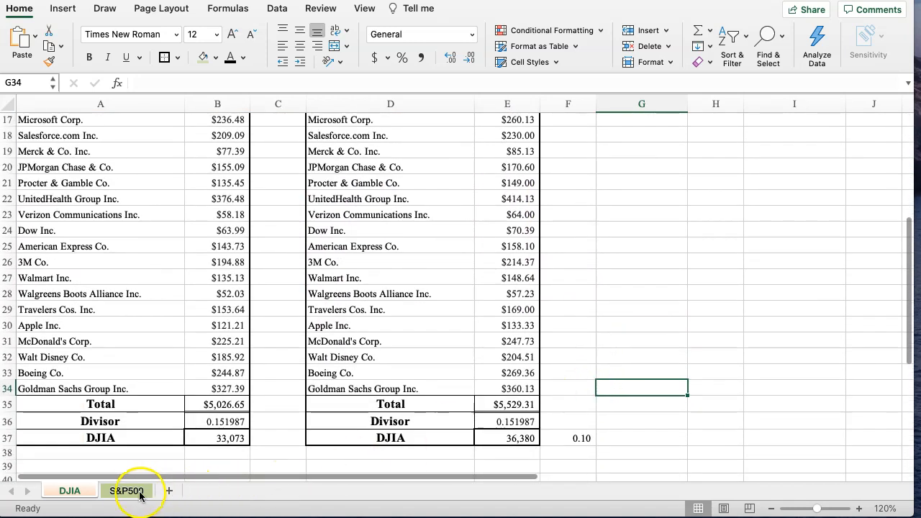
pyautogui.click(126, 491)
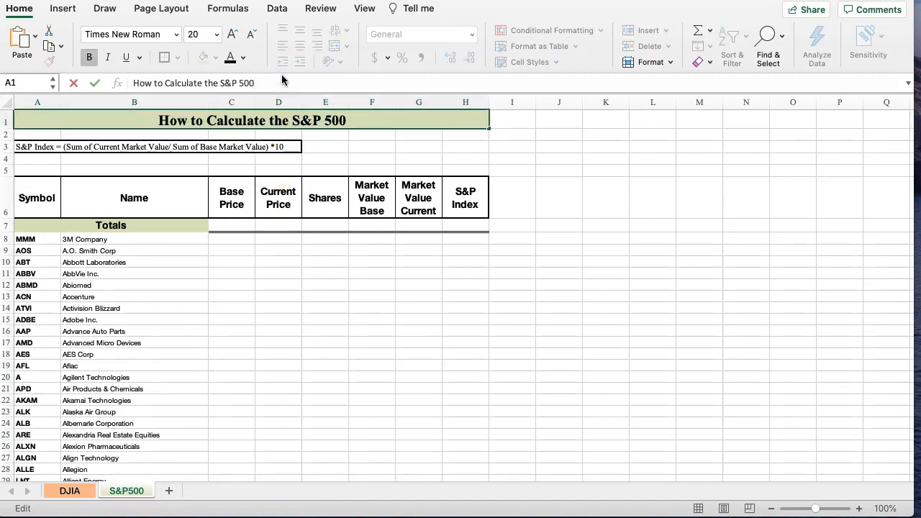
pyautogui.write('Index')
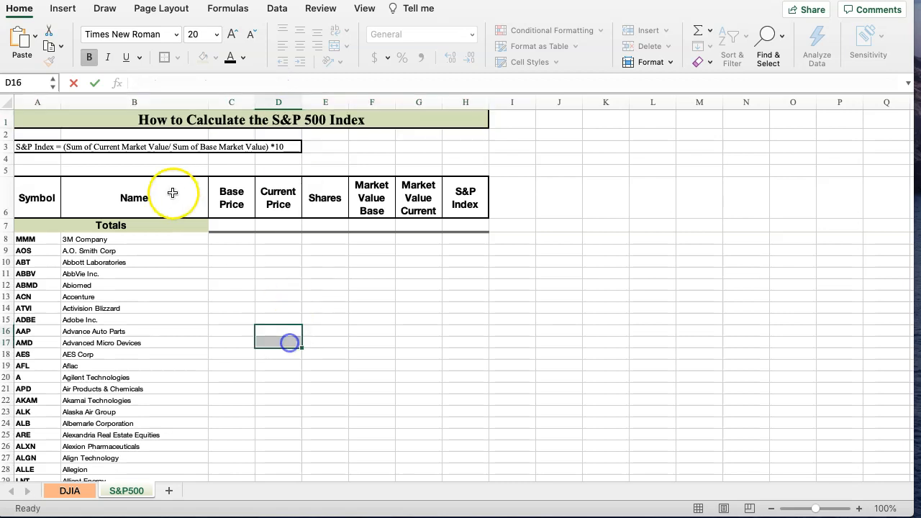
pyautogui.click(38, 146)
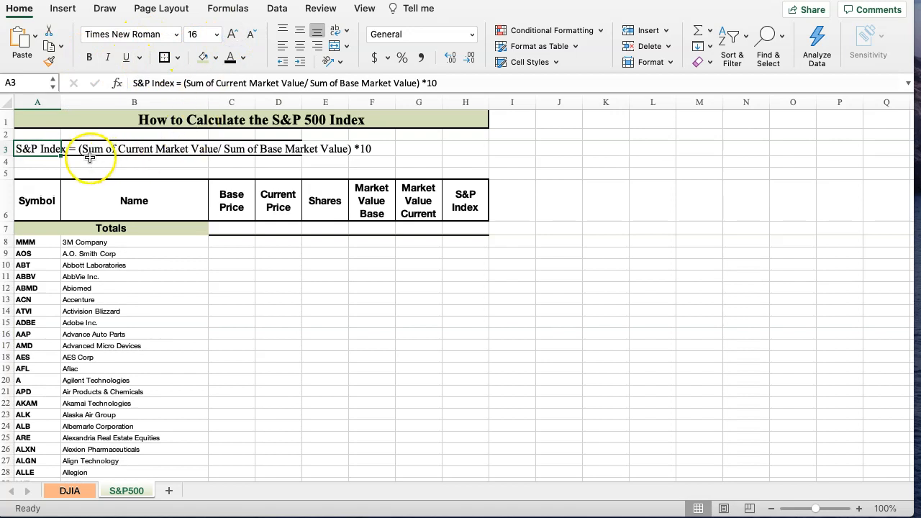
pyautogui.moveTo(90, 149); pyautogui.dragTo(396, 154)
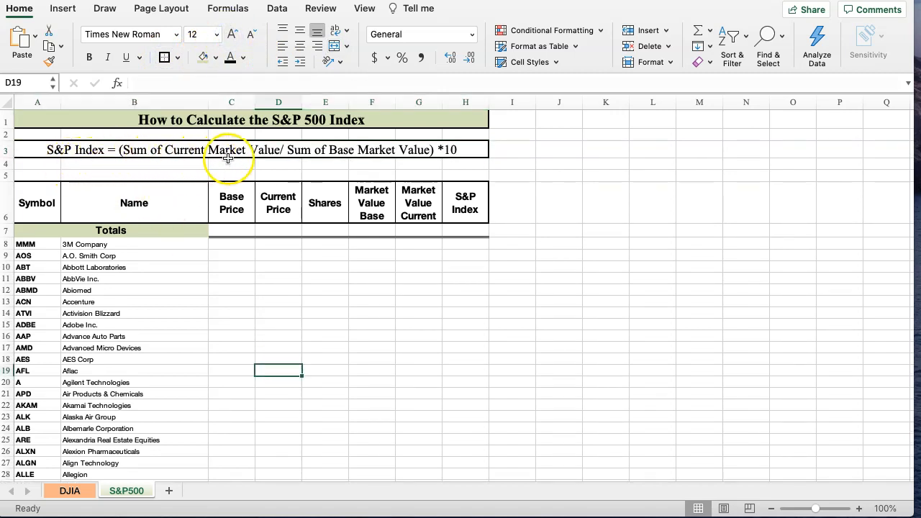
pyautogui.moveTo(293, 159)
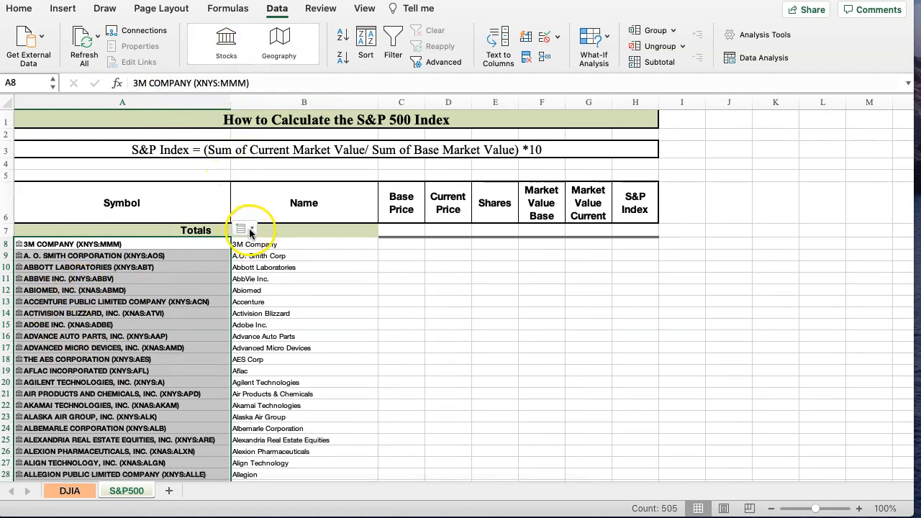
# Step: Insert Base Price, Current Price and Shares stock fields into columns C–E
pyautogui.click(251, 229)
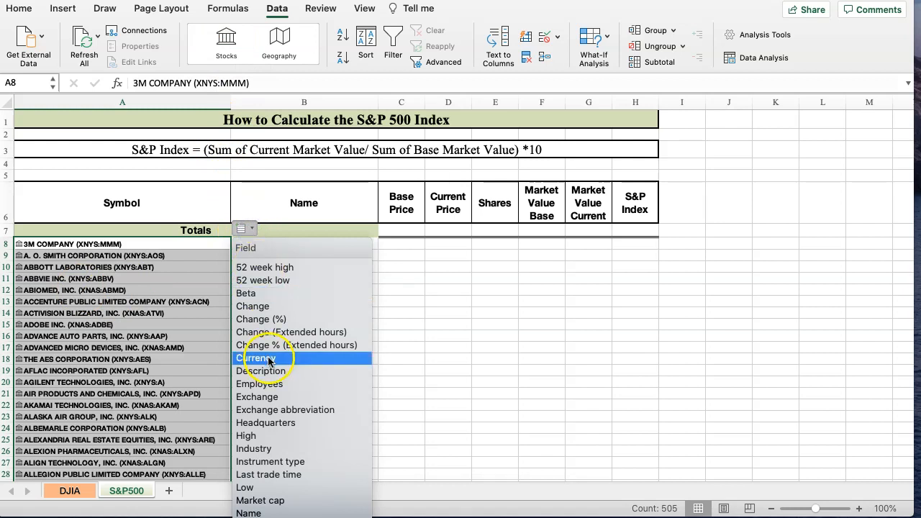
pyautogui.moveTo(268, 280)
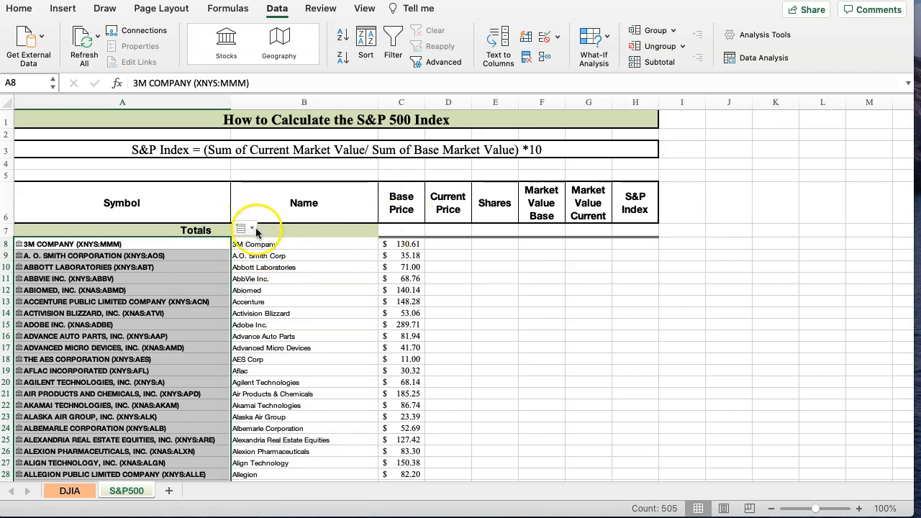
pyautogui.click(252, 229)
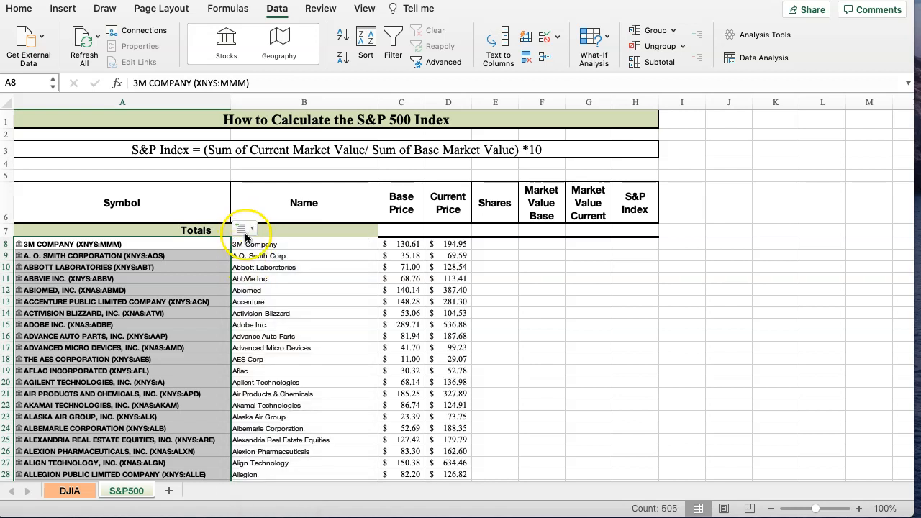
pyautogui.click(244, 228)
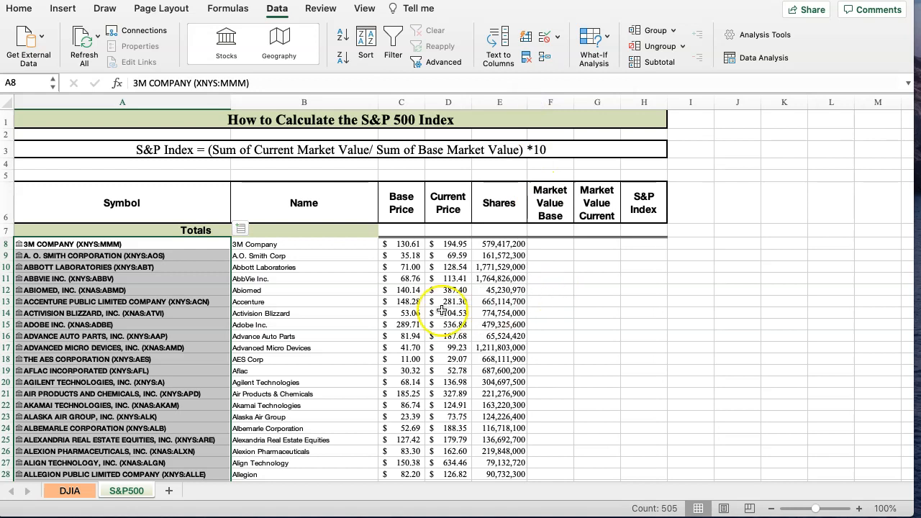
pyautogui.moveTo(185, 333)
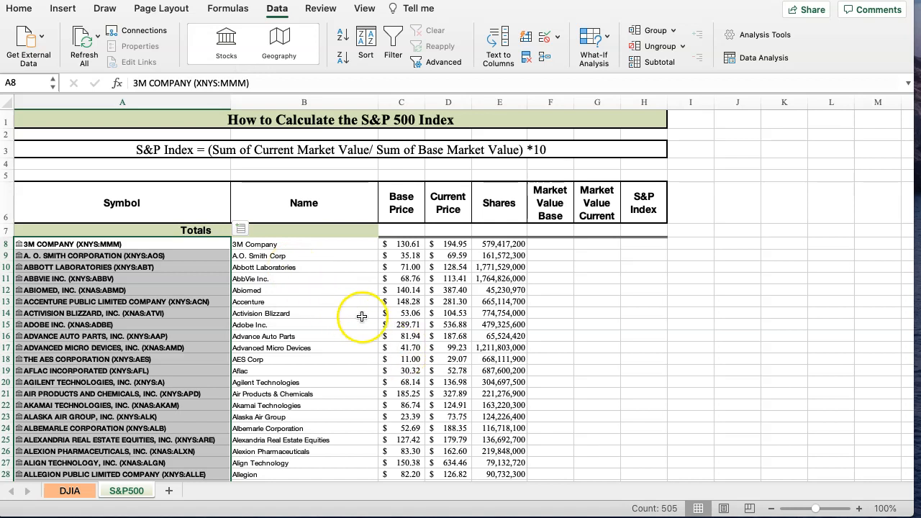
pyautogui.moveTo(534, 287)
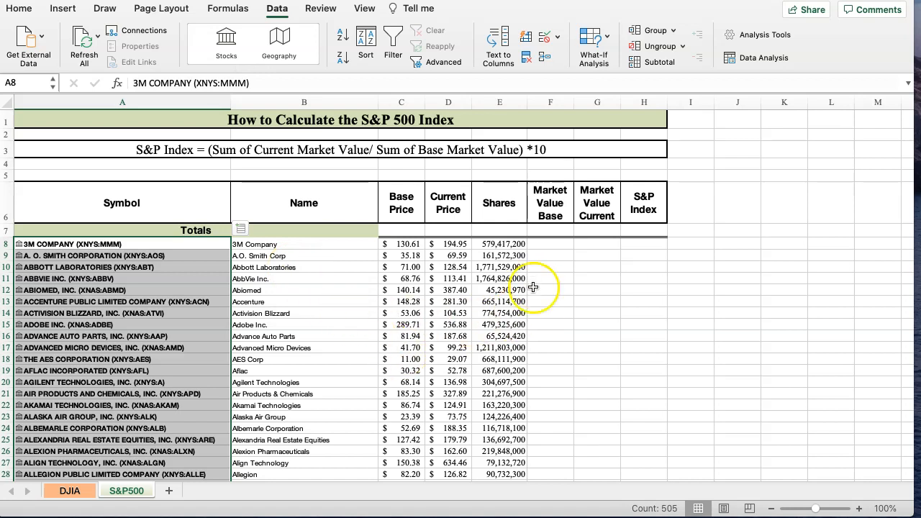
pyautogui.moveTo(556, 299)
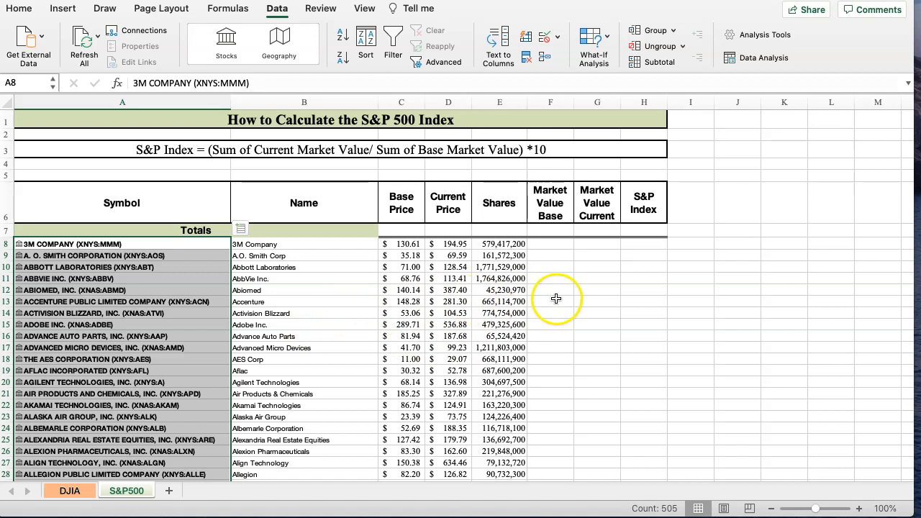
# Step: Enter =+C8*E8 in F8 for 3M's base market value
pyautogui.click(549, 300)
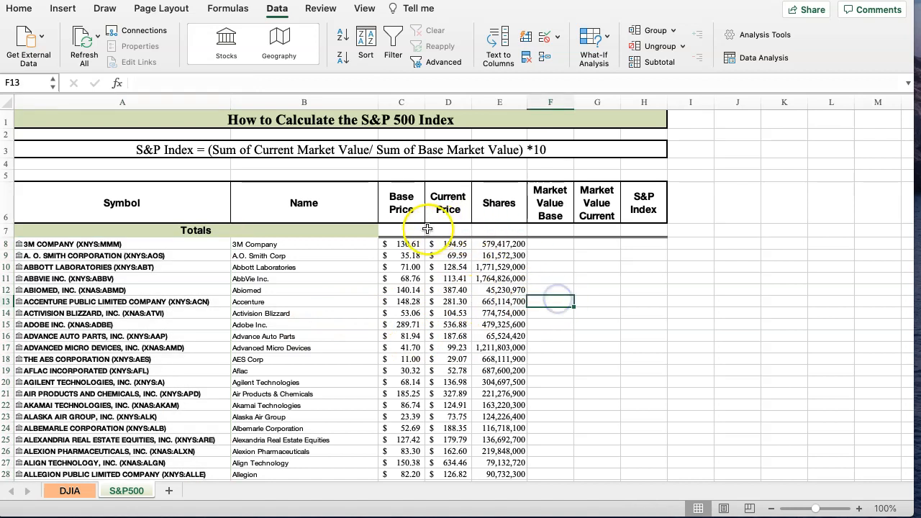
pyautogui.click(401, 231)
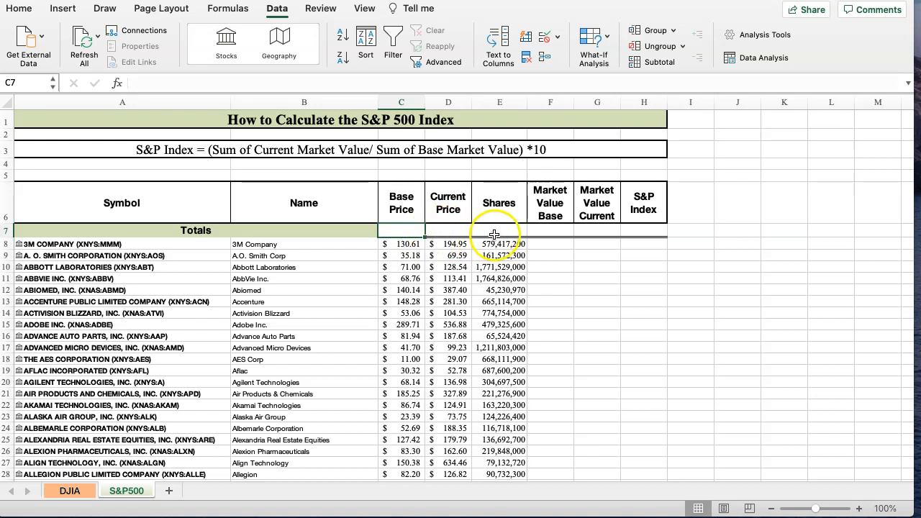
pyautogui.moveTo(555, 235)
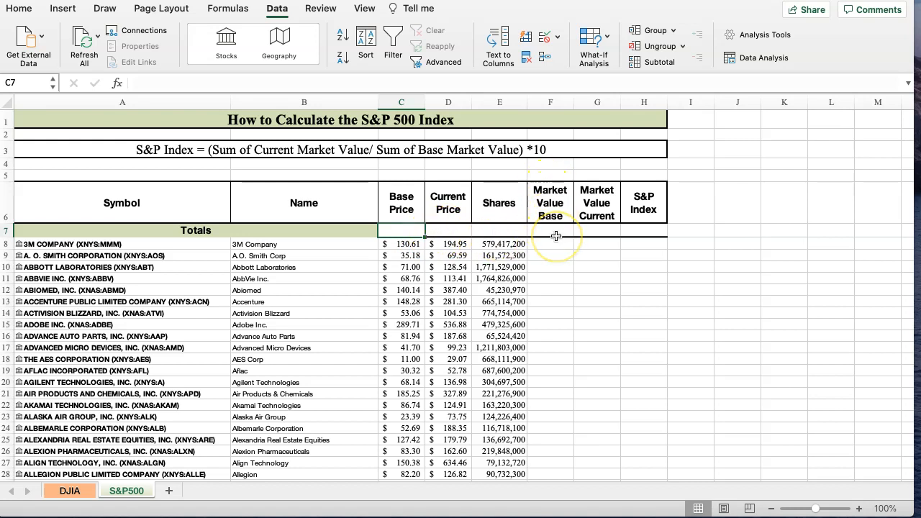
pyautogui.click(550, 244)
pyautogui.write('+')
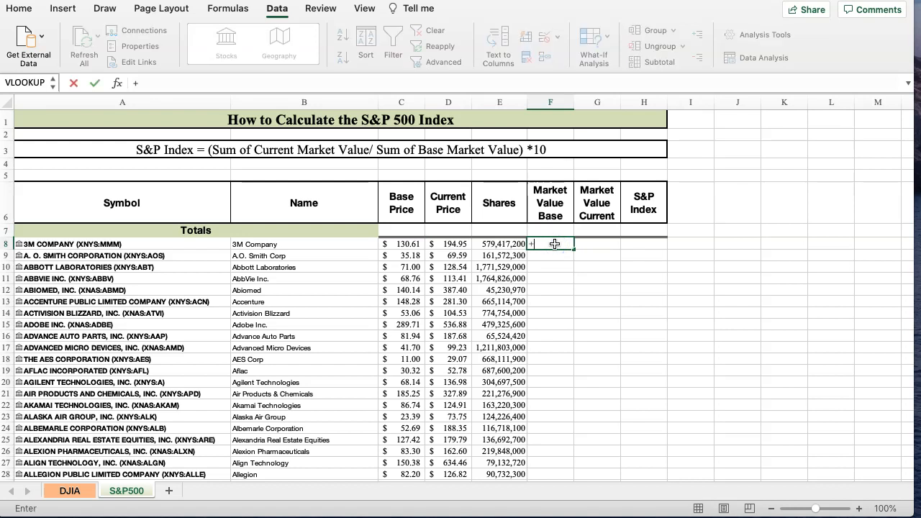
pyautogui.click(401, 244)
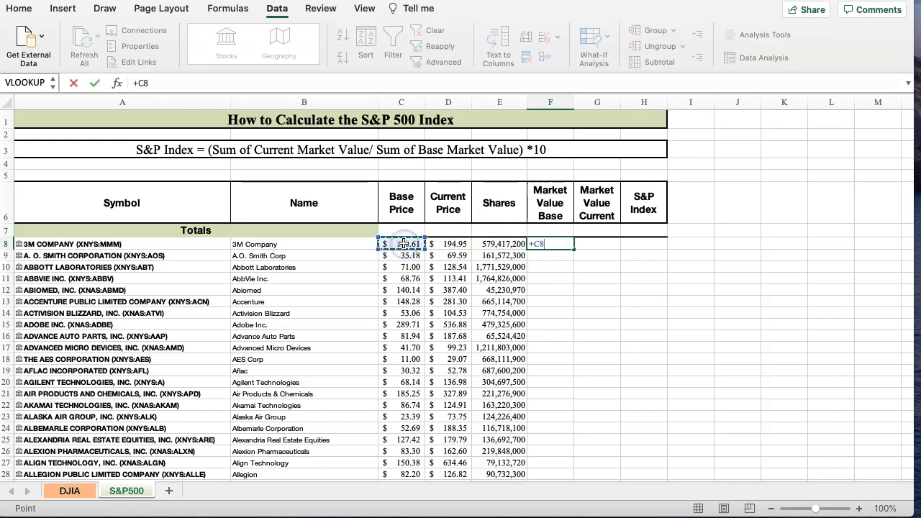
pyautogui.click(447, 243)
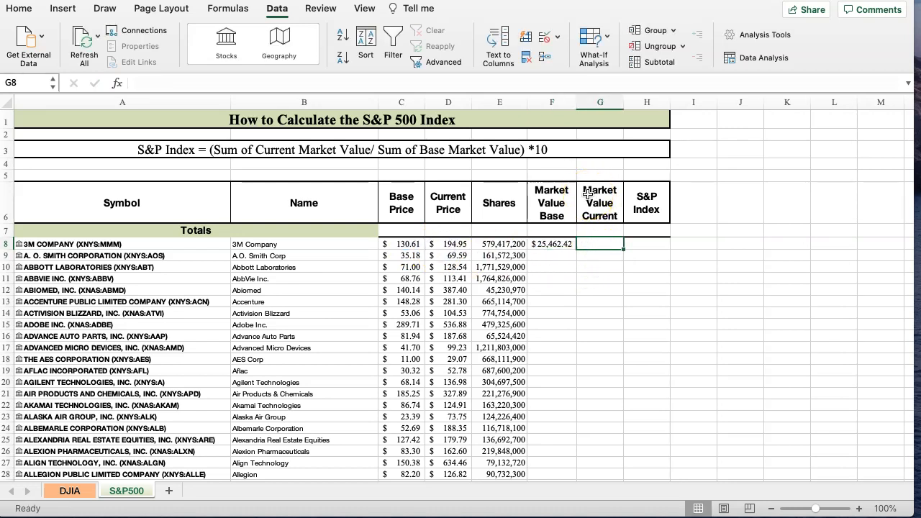
pyautogui.click(552, 244)
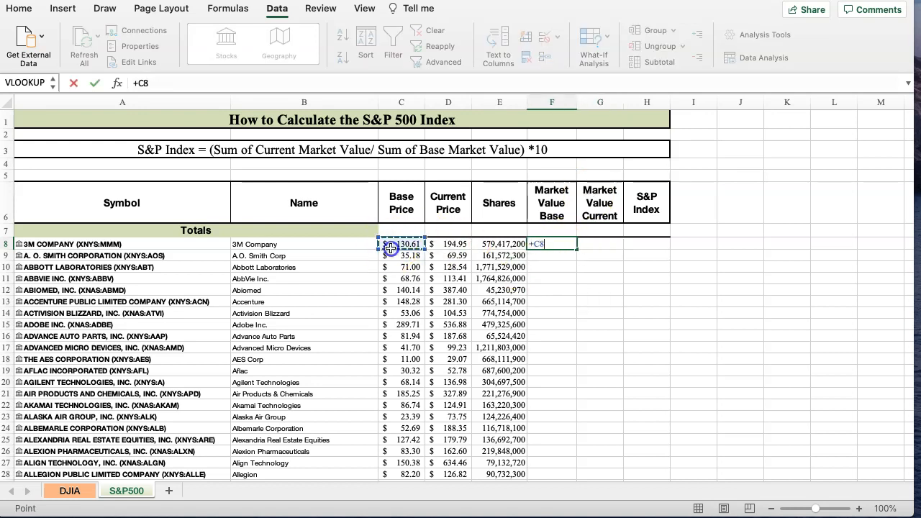
pyautogui.write('*')
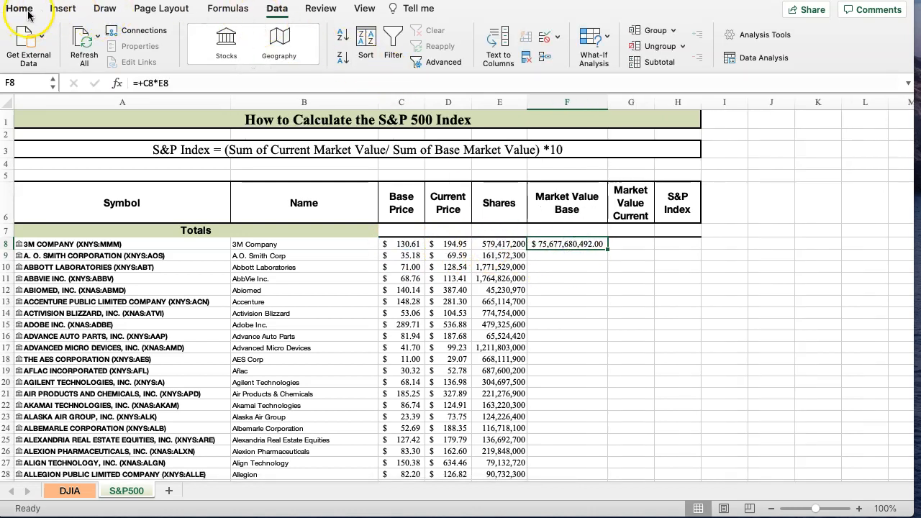
# Step: Format the Market Value Base column as currency, showing $75,677,680,492
pyautogui.click(19, 8)
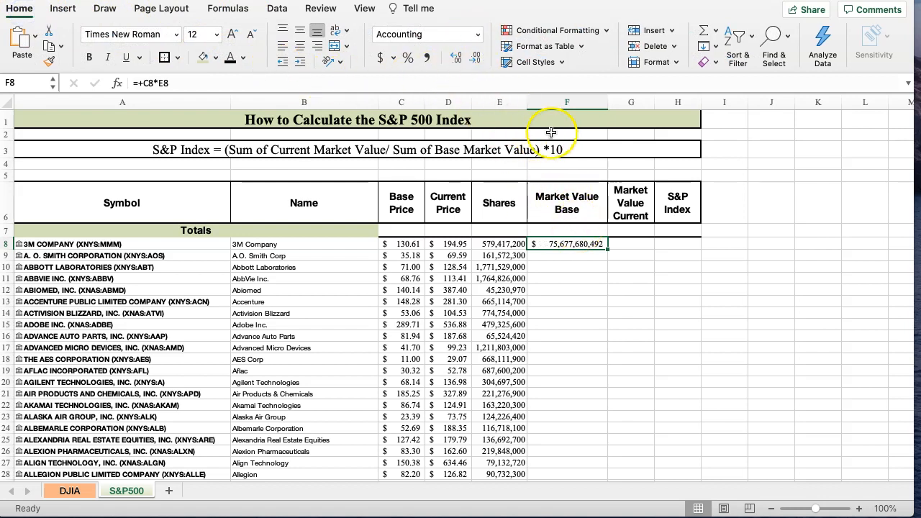
pyautogui.click(478, 34)
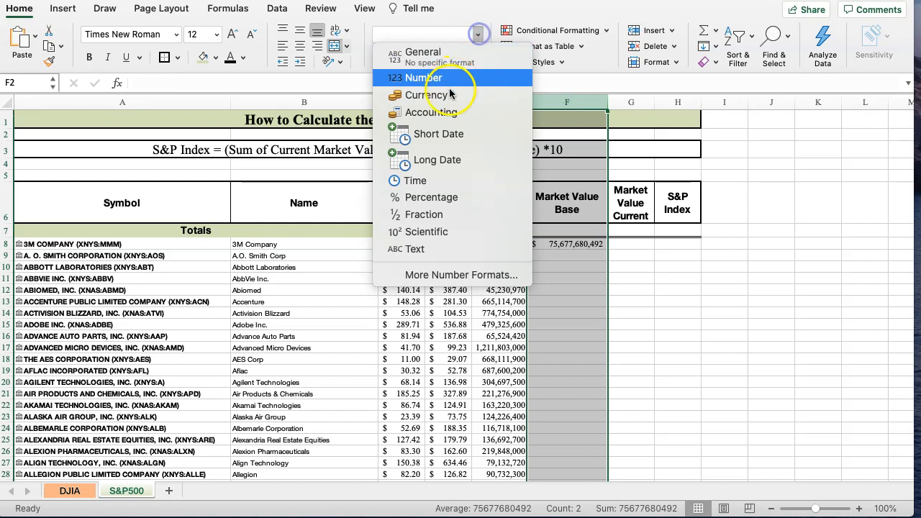
pyautogui.click(430, 95)
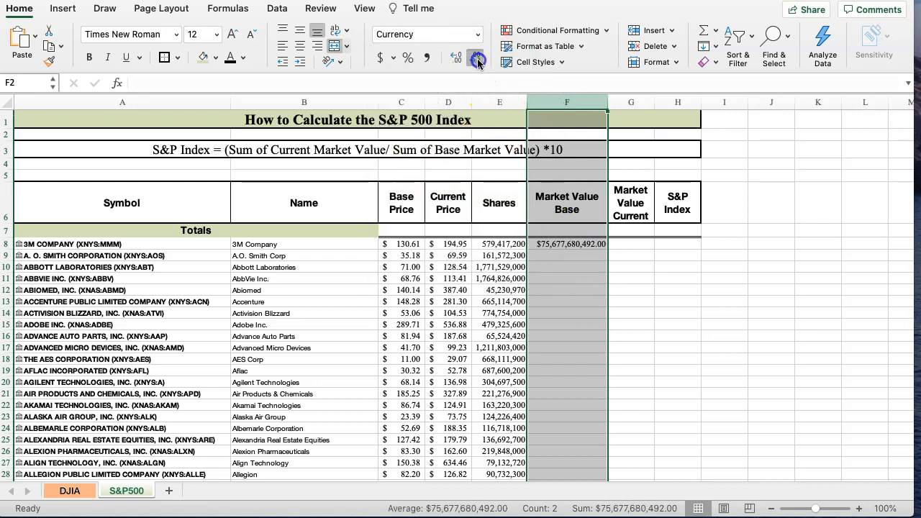
pyautogui.click(631, 278)
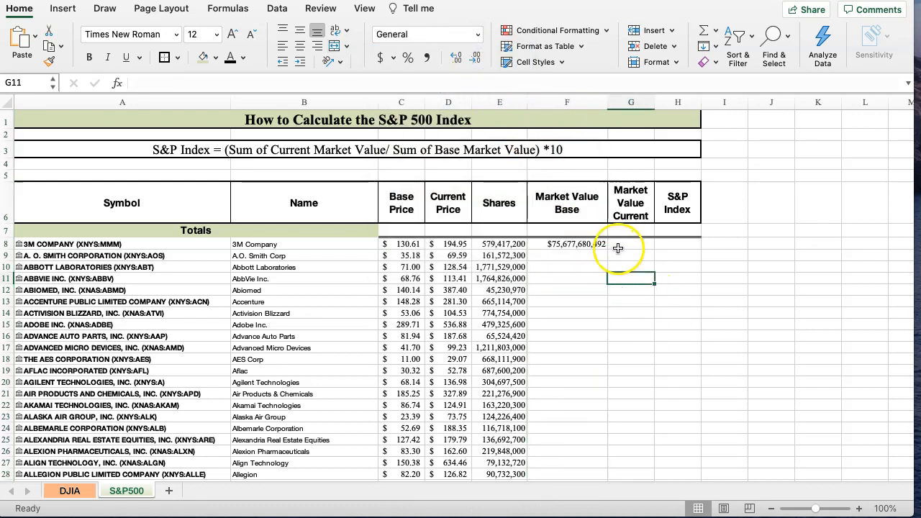
# Step: Enter =+D8*E8 in G8 for 3M's current market value; format price columns as Currency
pyautogui.click(631, 244)
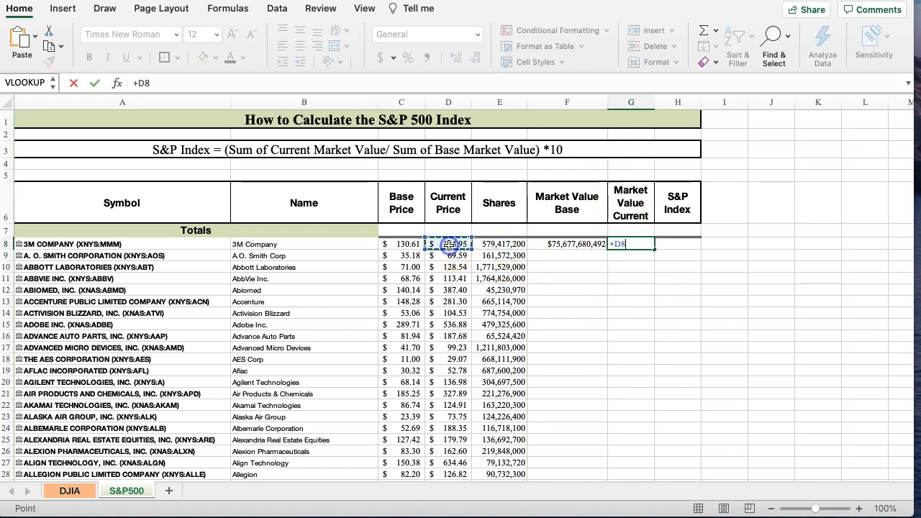
pyautogui.write('*')
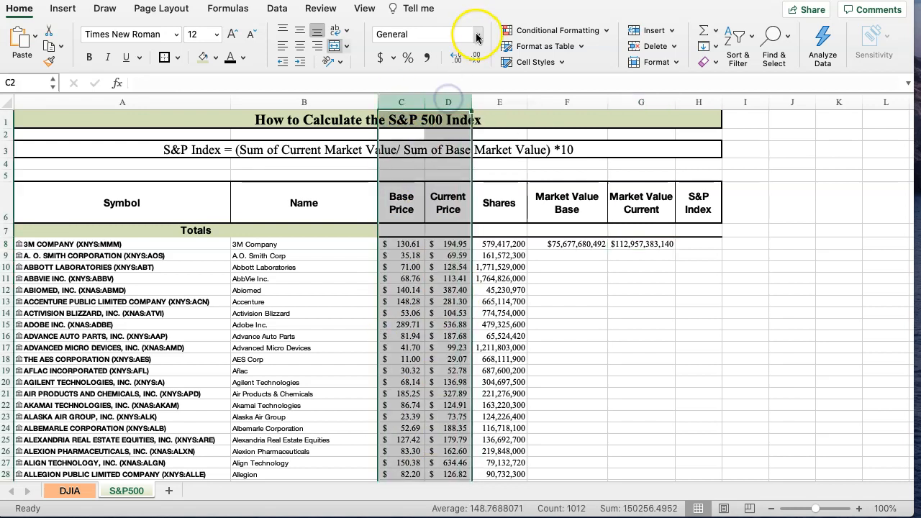
pyautogui.click(477, 35)
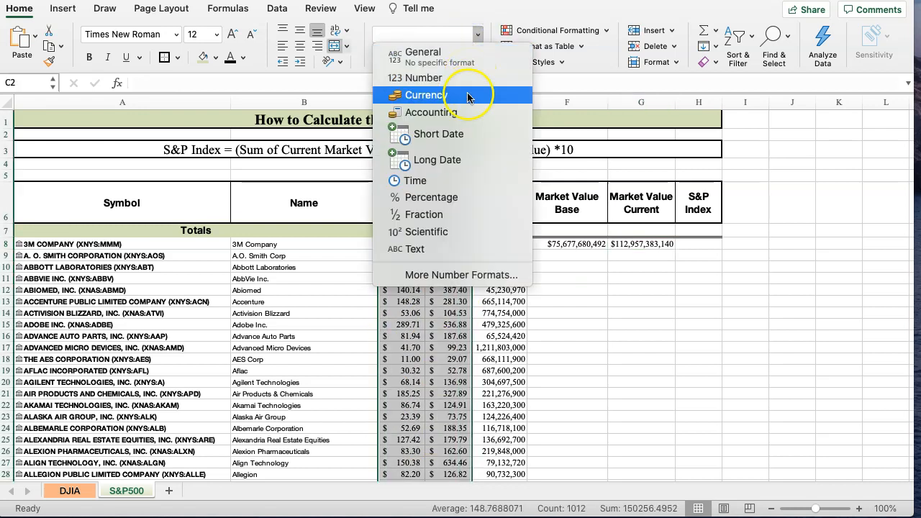
pyautogui.click(424, 95)
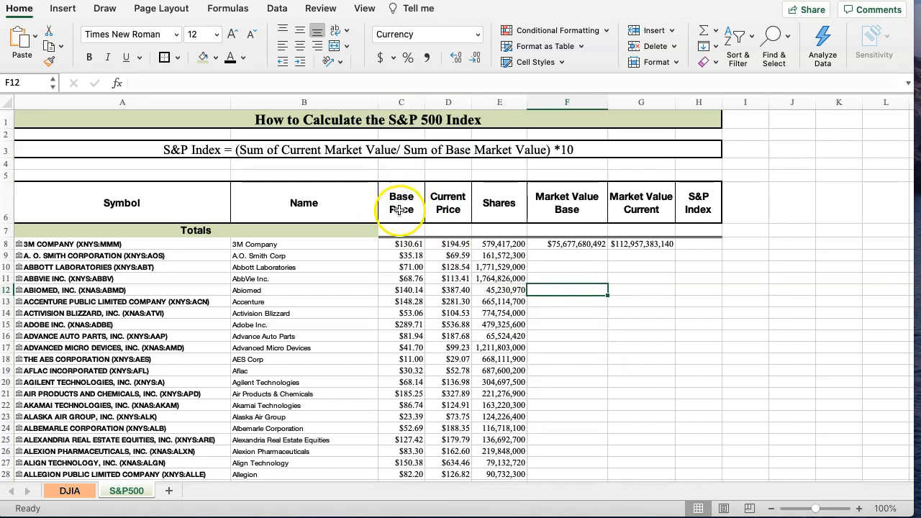
pyautogui.moveTo(394, 267)
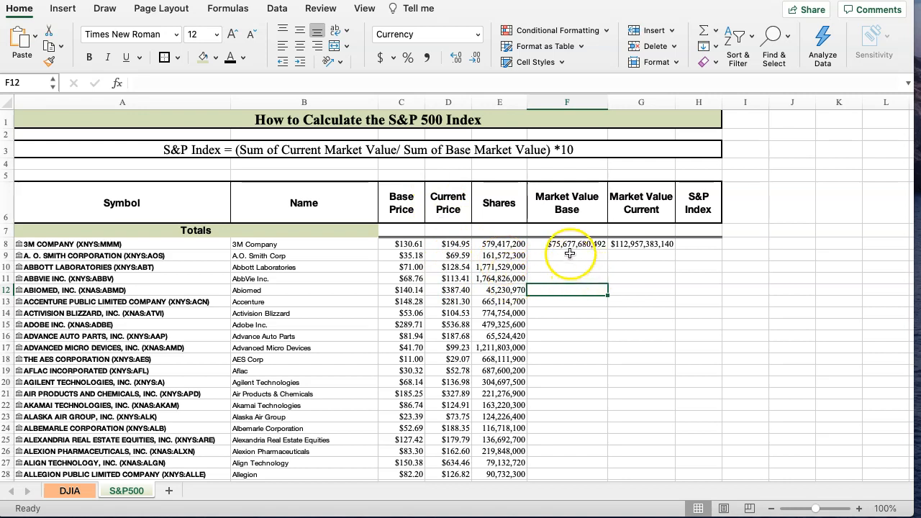
pyautogui.moveTo(608, 248)
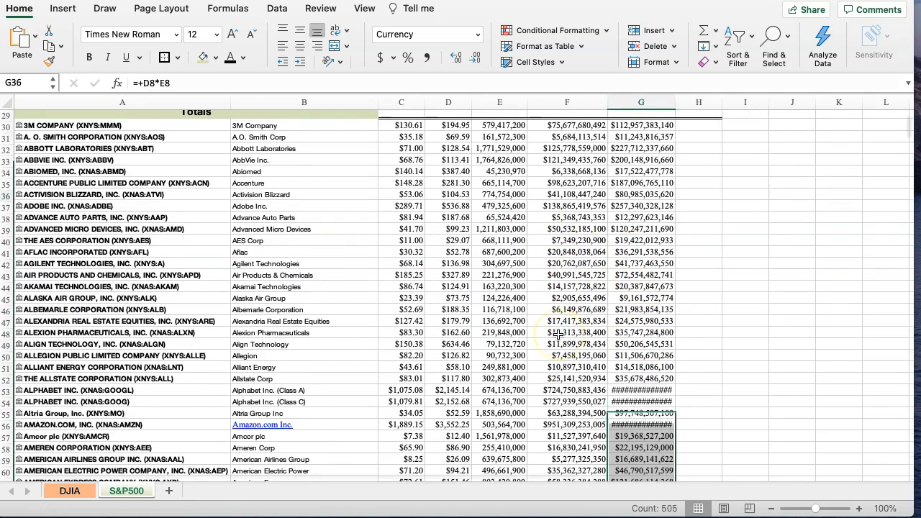
# Step: Scroll down to check the filled base and current market values through row 512
pyautogui.scroll(-3)
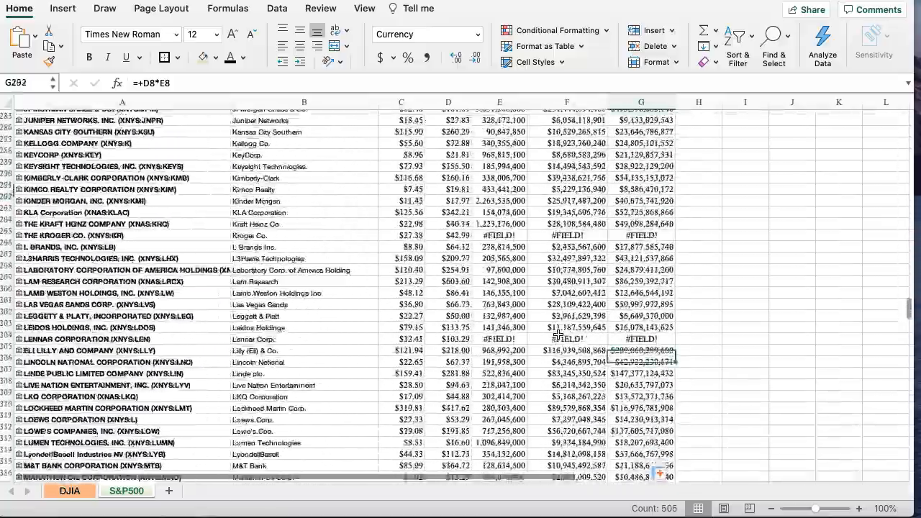
pyautogui.scroll(-3)
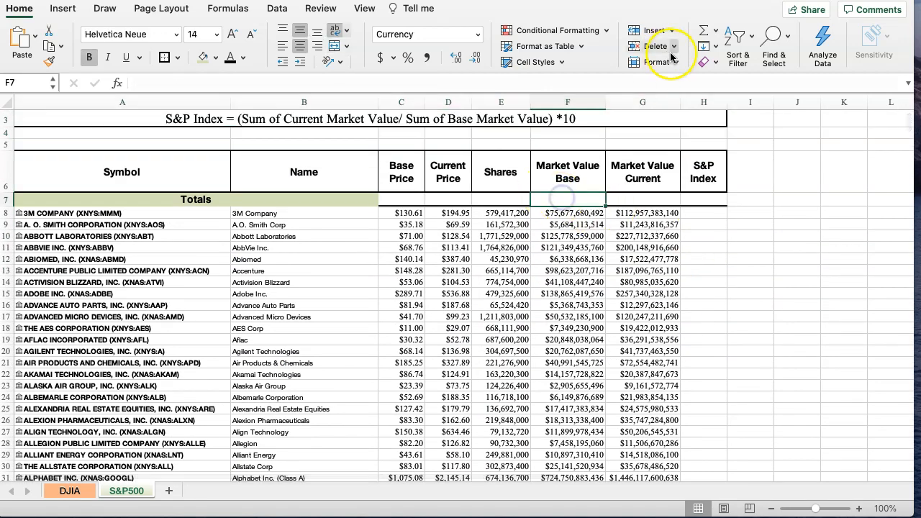
# Step: Sum Market Value Base in F7 (=SUM(F8:F512)) and Current in G7 (=SUM(G8:G512))
pyautogui.write('=SUM(F8')
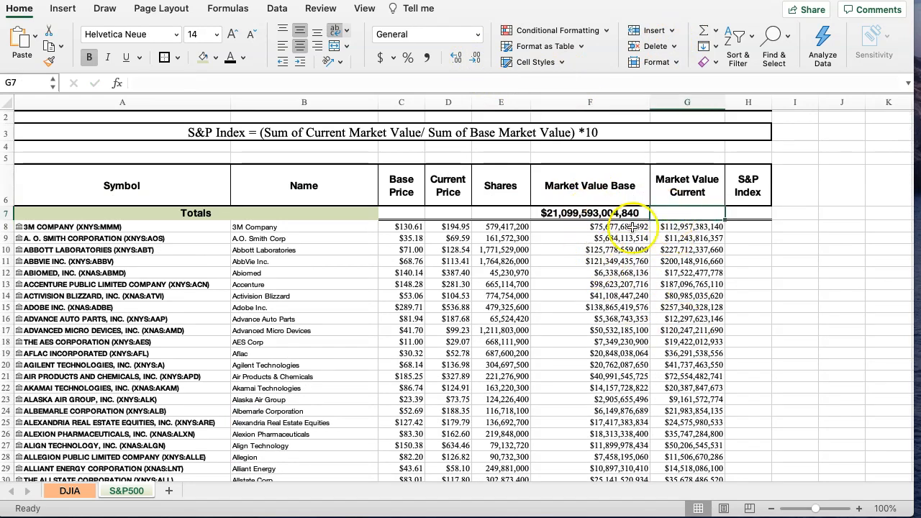
pyautogui.click(589, 212)
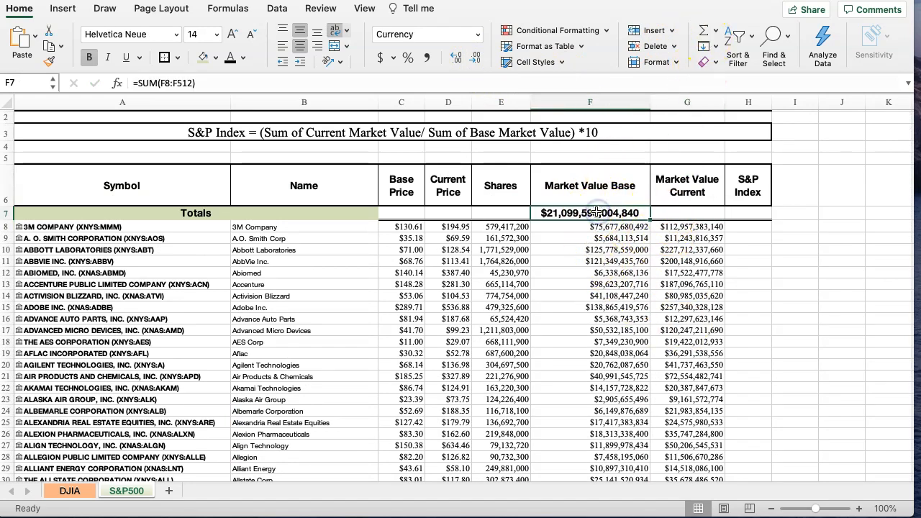
pyautogui.click(686, 212)
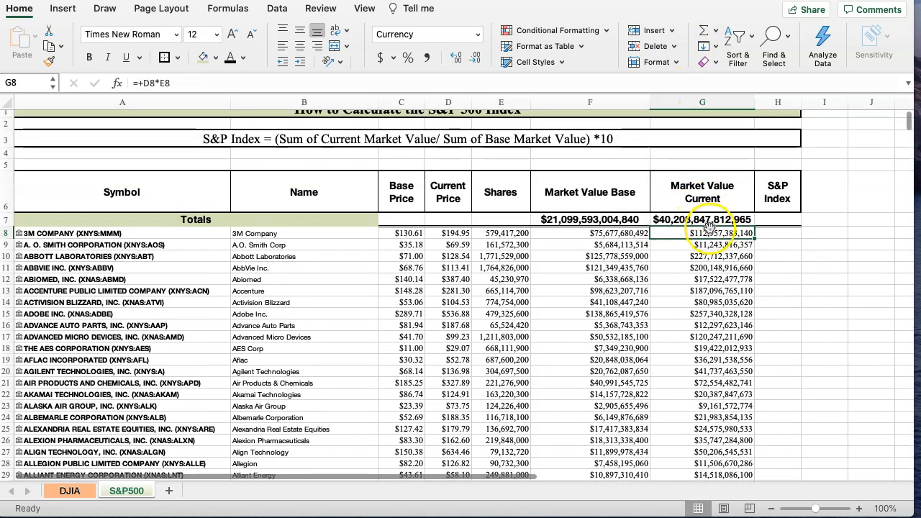
pyautogui.click(701, 219)
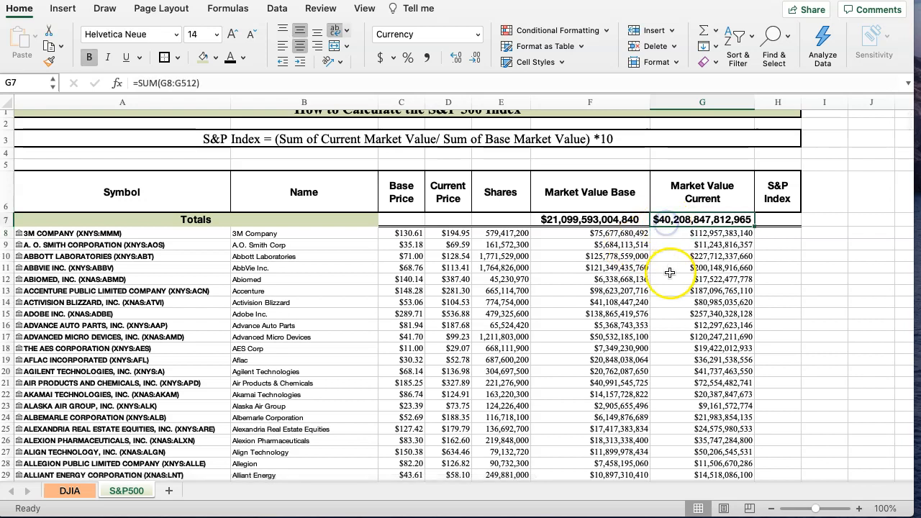
pyautogui.click(589, 220)
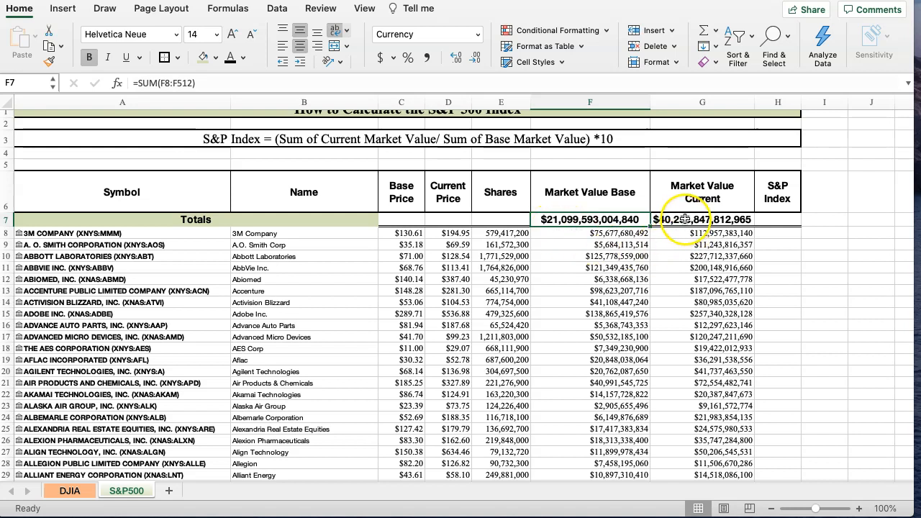
pyautogui.click(701, 219)
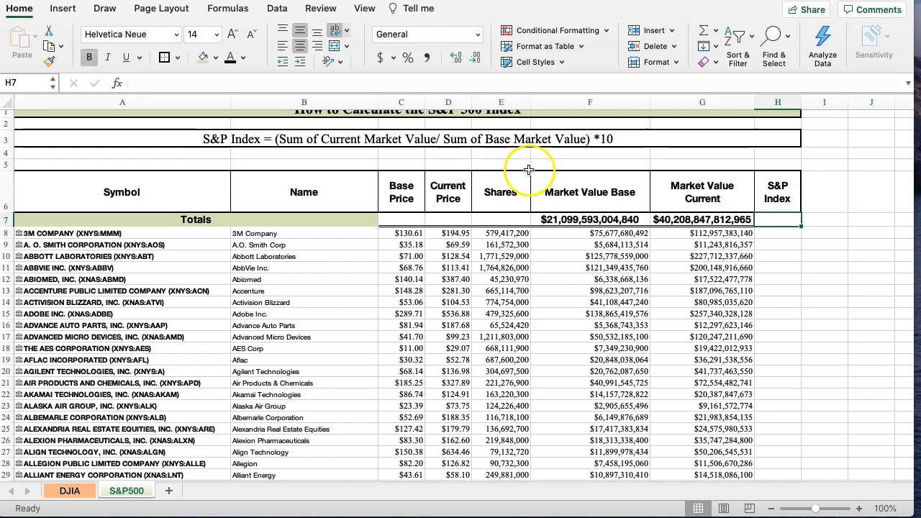
pyautogui.moveTo(341, 139)
pyautogui.write('+(')
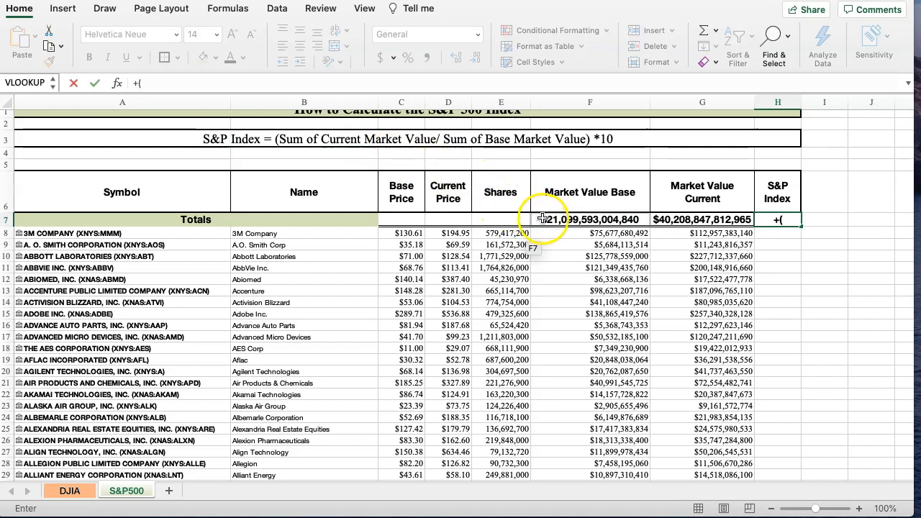
# Step: Enter =+(G7/F7)*10 in H7 and apply Number format, giving 3811.34
pyautogui.click(701, 220)
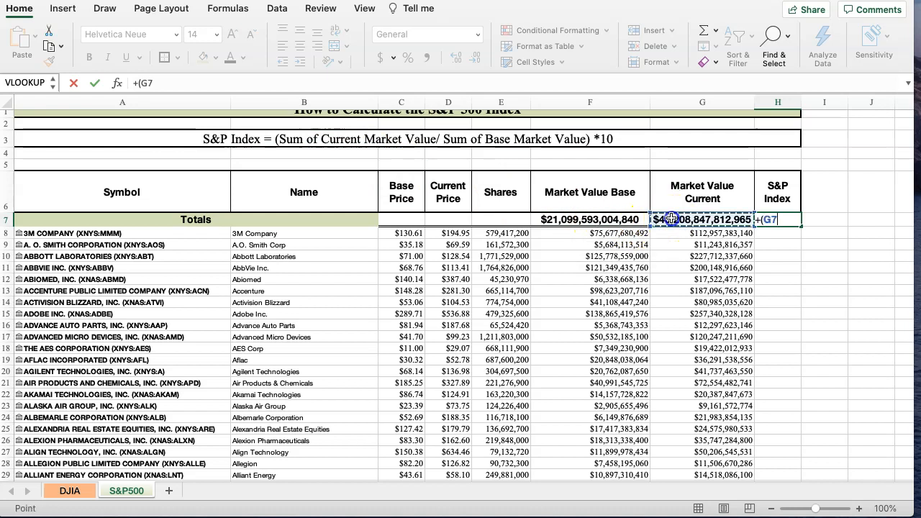
pyautogui.write('/')
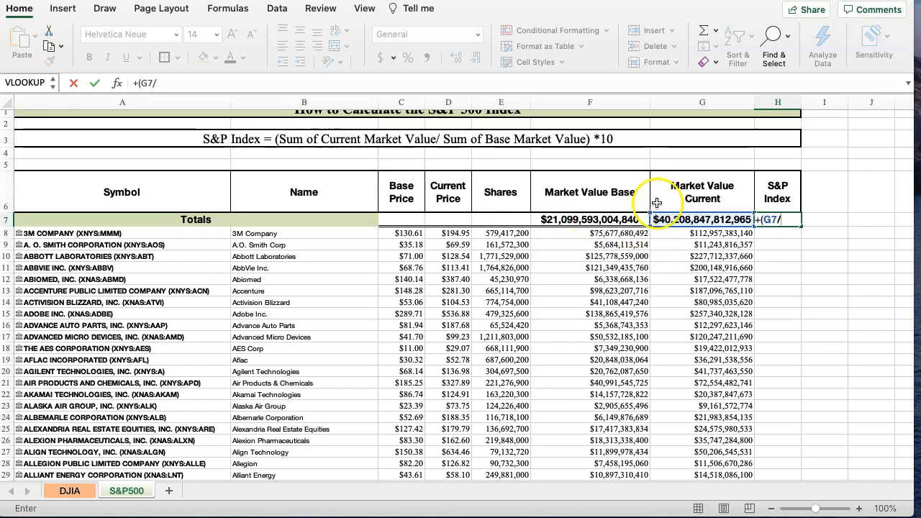
pyautogui.moveTo(362, 139)
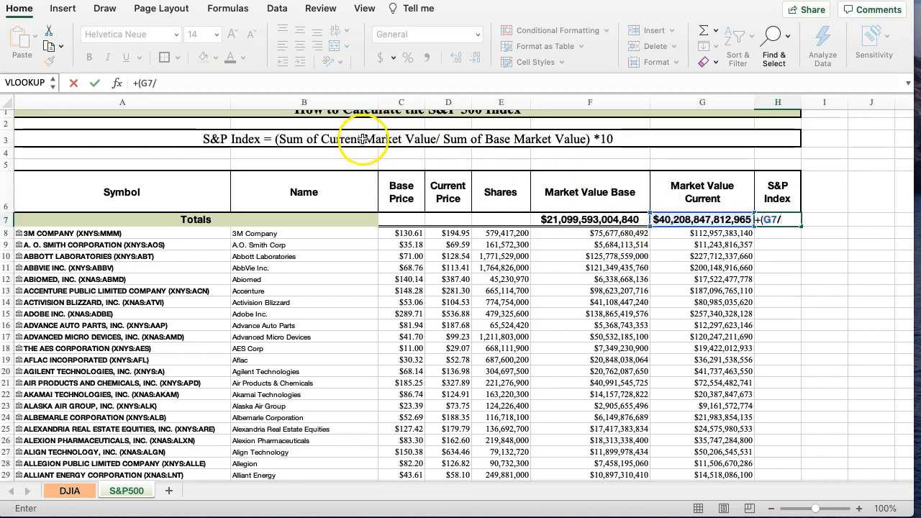
pyautogui.moveTo(385, 149)
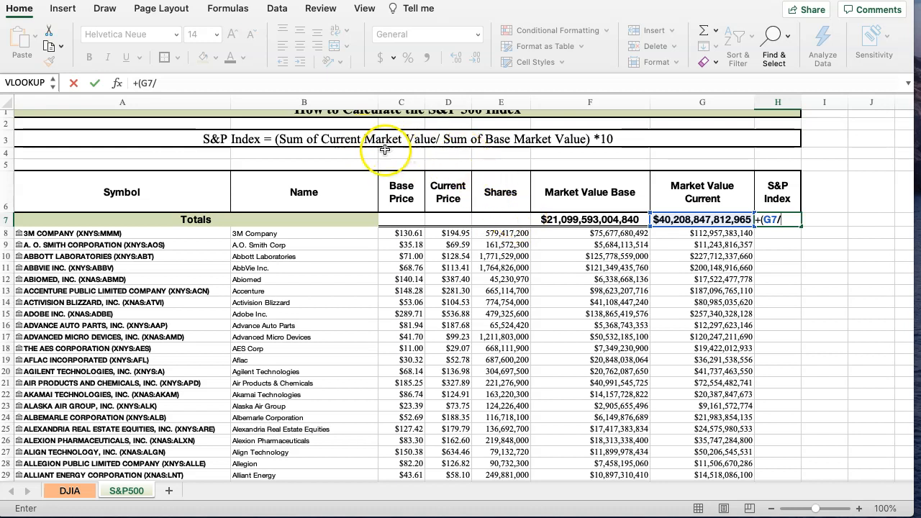
pyautogui.moveTo(568, 220)
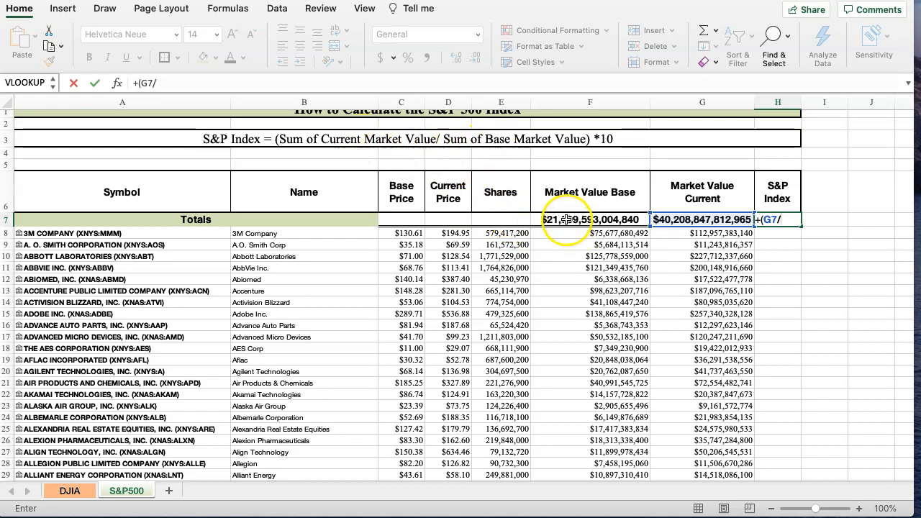
pyautogui.click(589, 220)
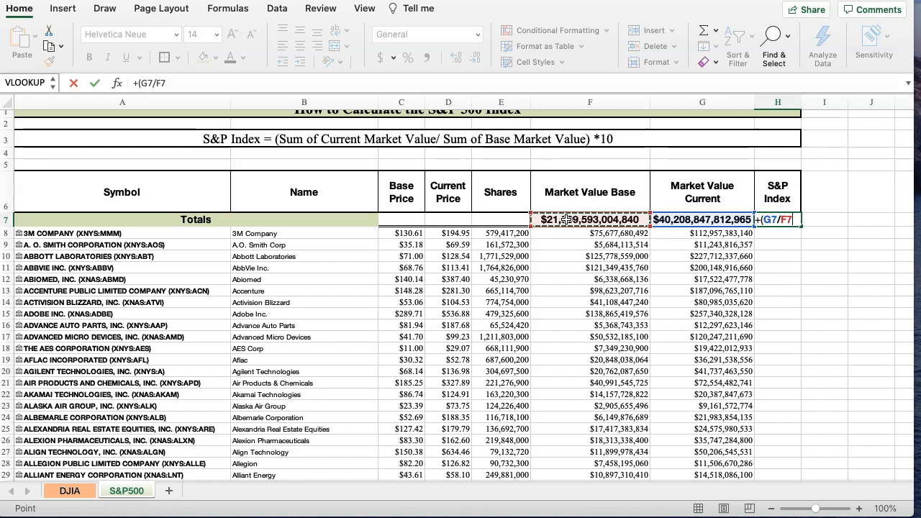
pyautogui.write(')*')
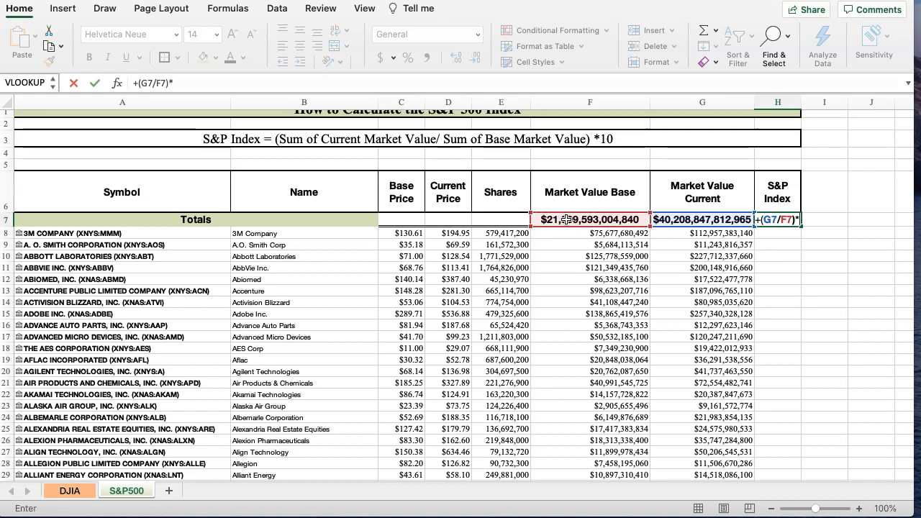
pyautogui.write('10')
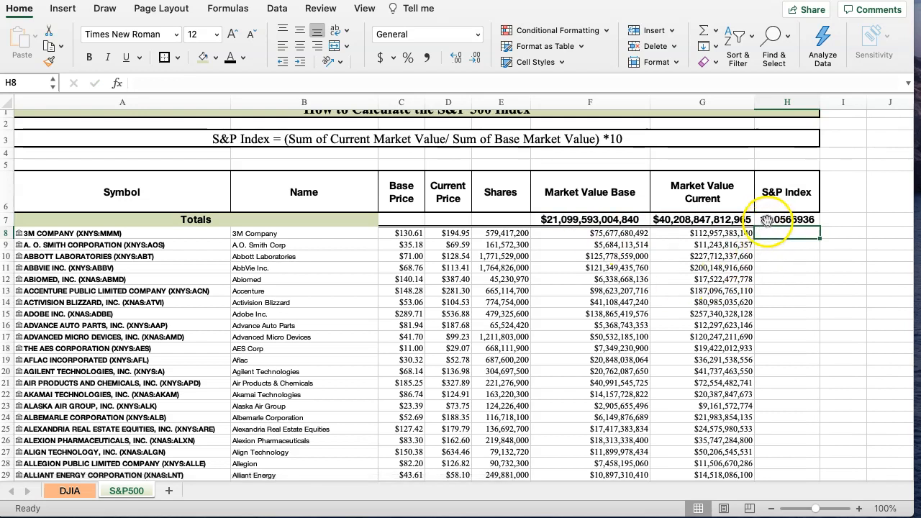
pyautogui.click(786, 219)
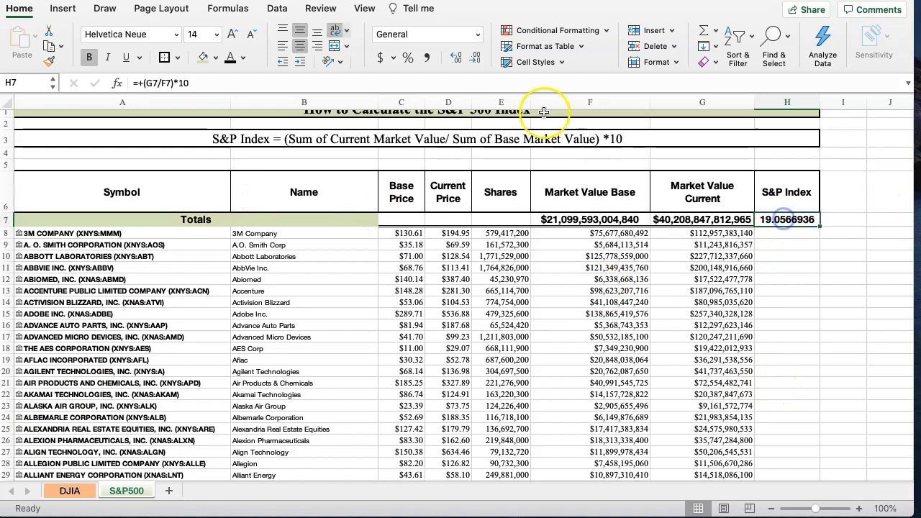
pyautogui.click(475, 58)
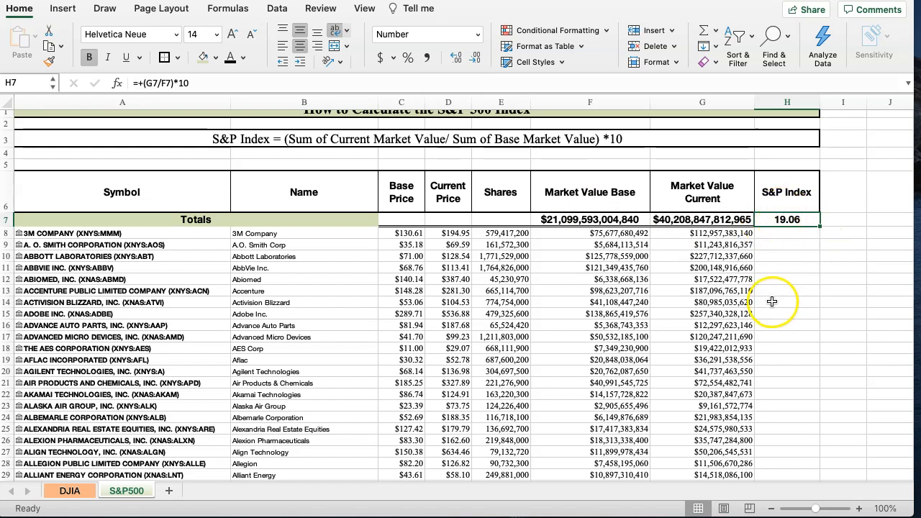
pyautogui.click(701, 302)
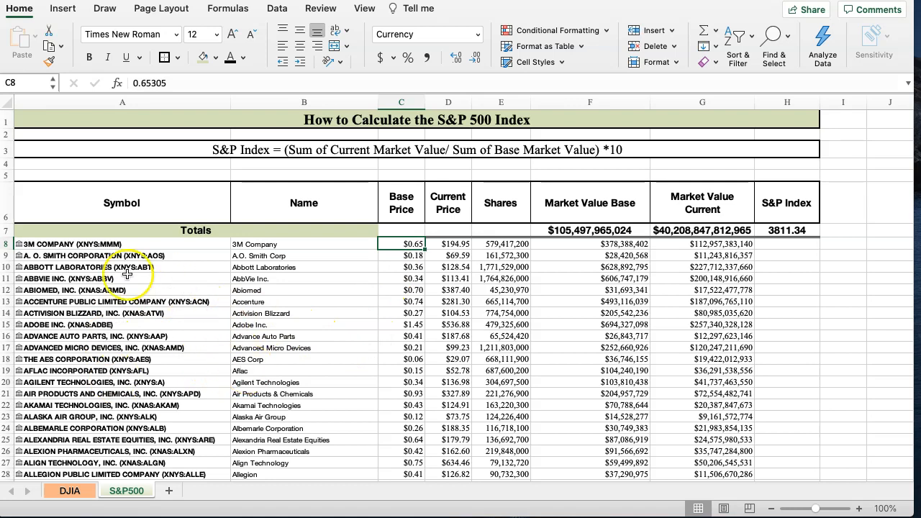
pyautogui.moveTo(391, 282)
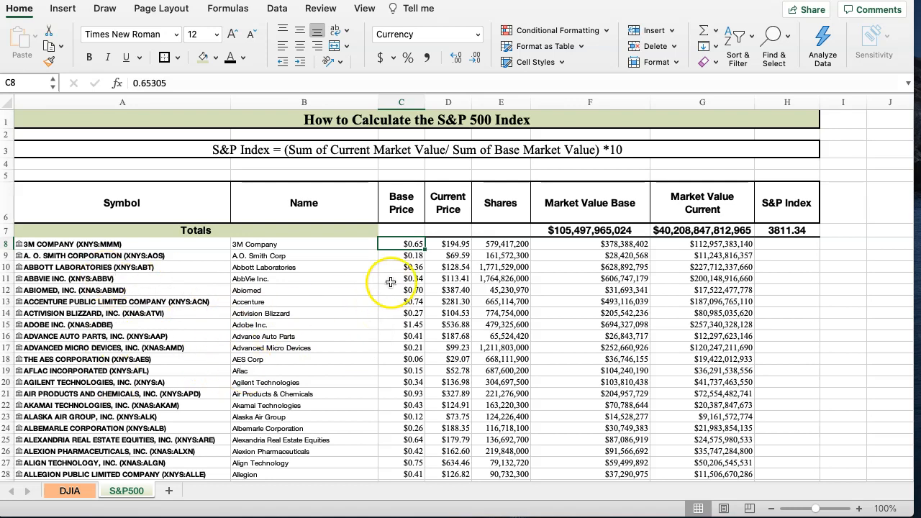
pyautogui.moveTo(405, 400)
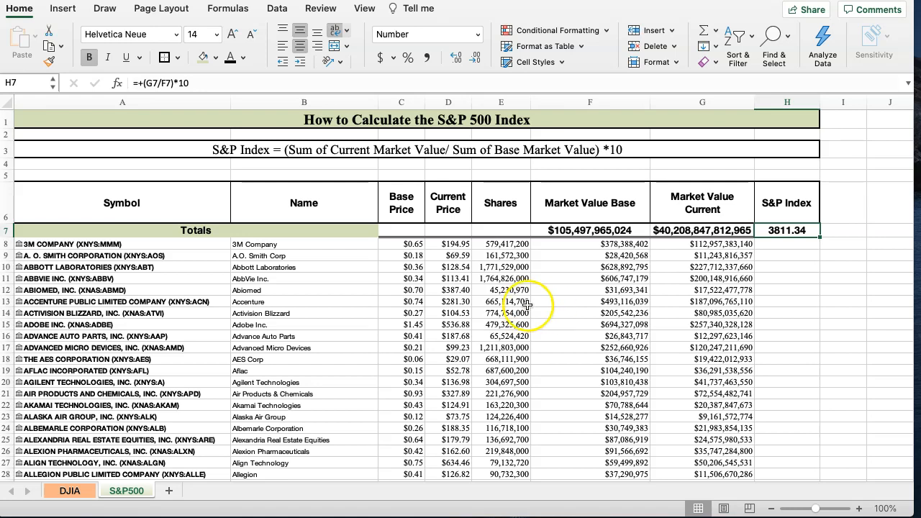
# Step: Switch to the DJIA sheet to compare against the 3811.34 S&P Index
pyautogui.click(69, 490)
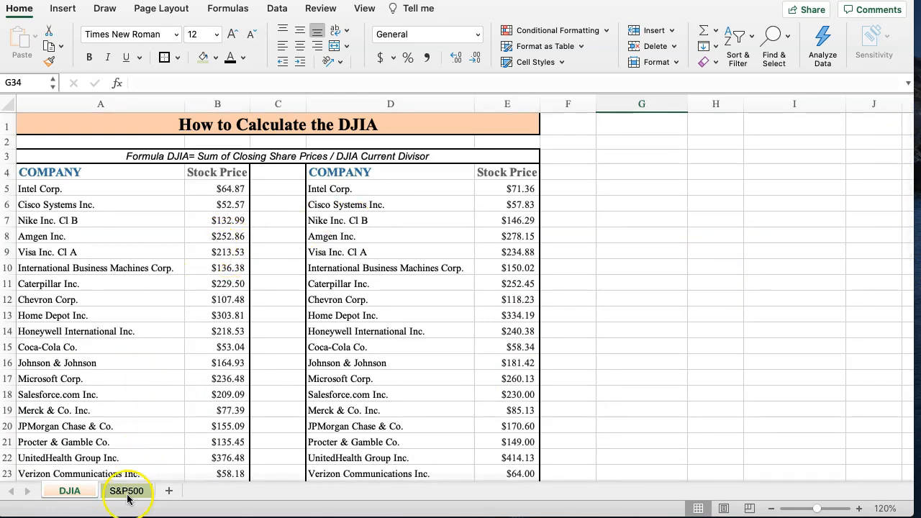
# Step: Return to the S&P500 sheet, where the S&P Index reads 3811.34
pyautogui.click(127, 490)
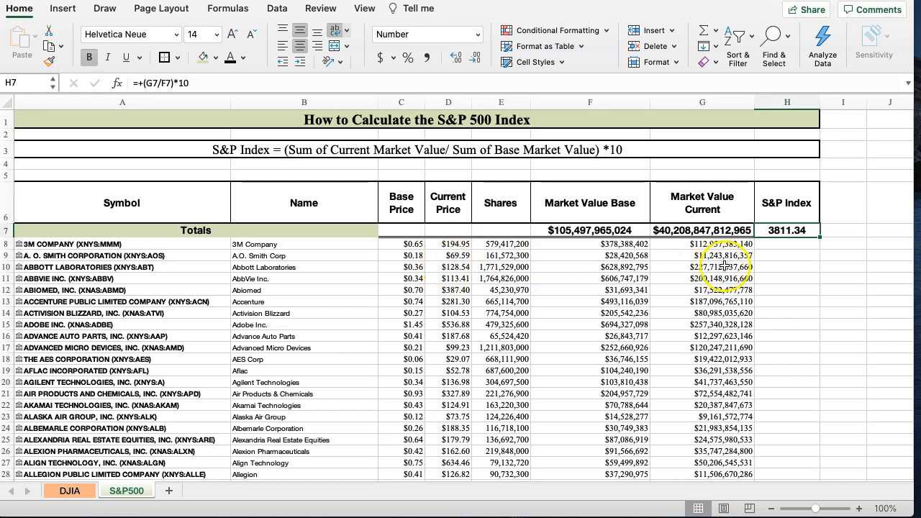
pyautogui.click(786, 267)
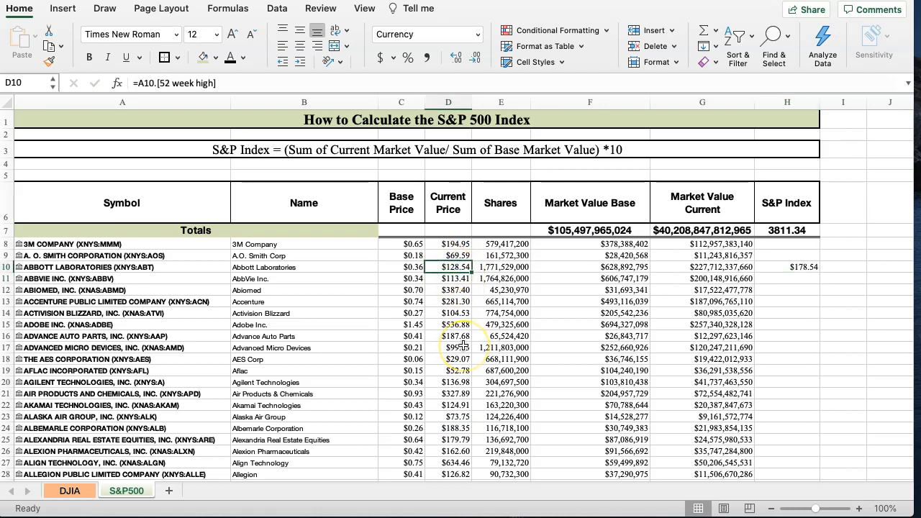
pyautogui.write('178.54')
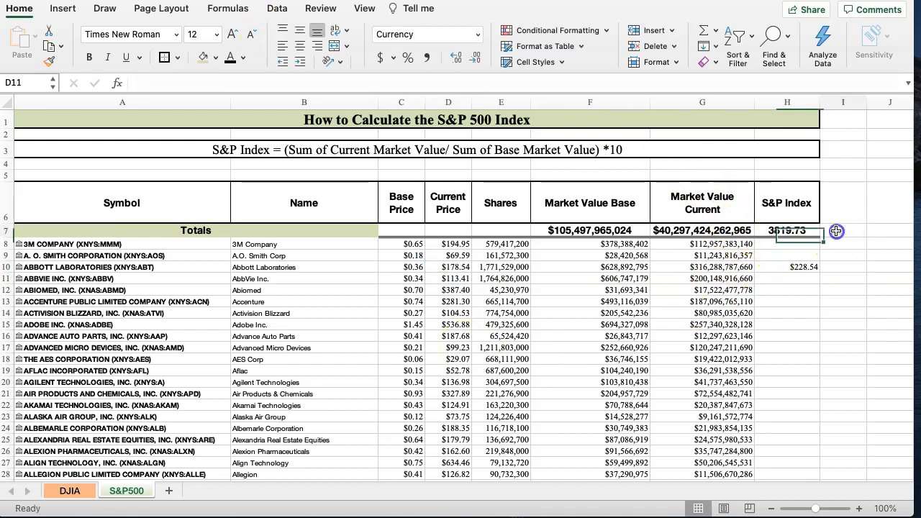
pyautogui.write('3819.73')
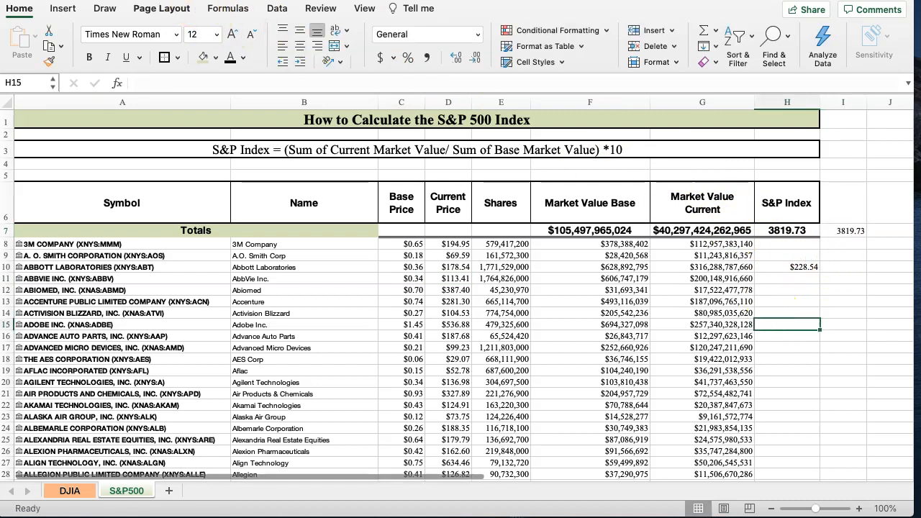
pyautogui.click(843, 231)
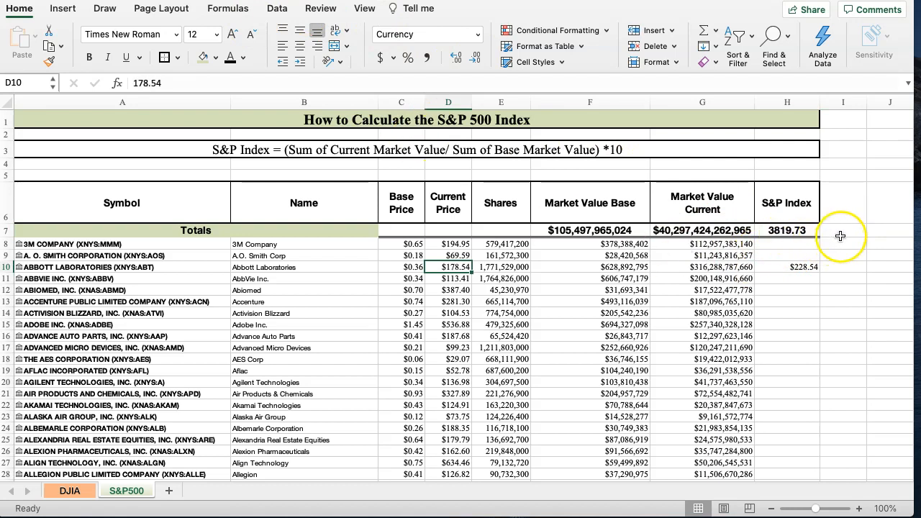
pyautogui.click(842, 230)
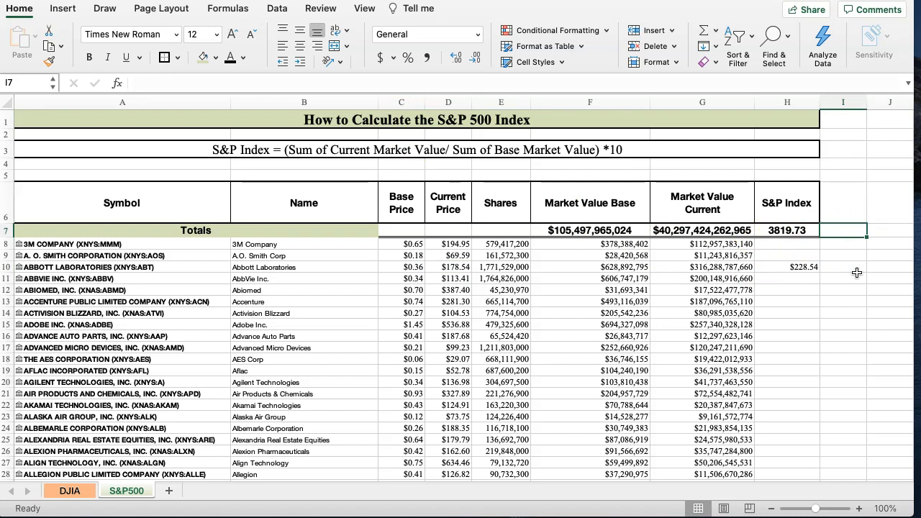
pyautogui.click(843, 244)
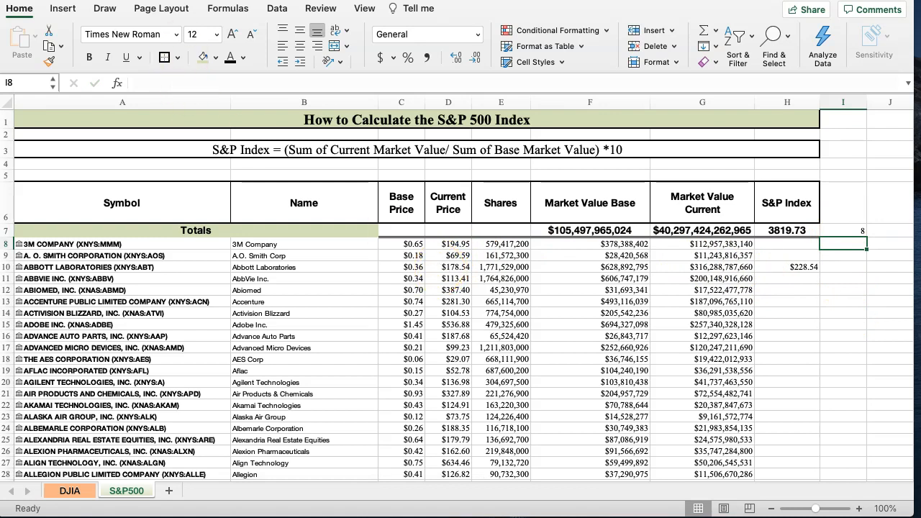
pyautogui.click(448, 267)
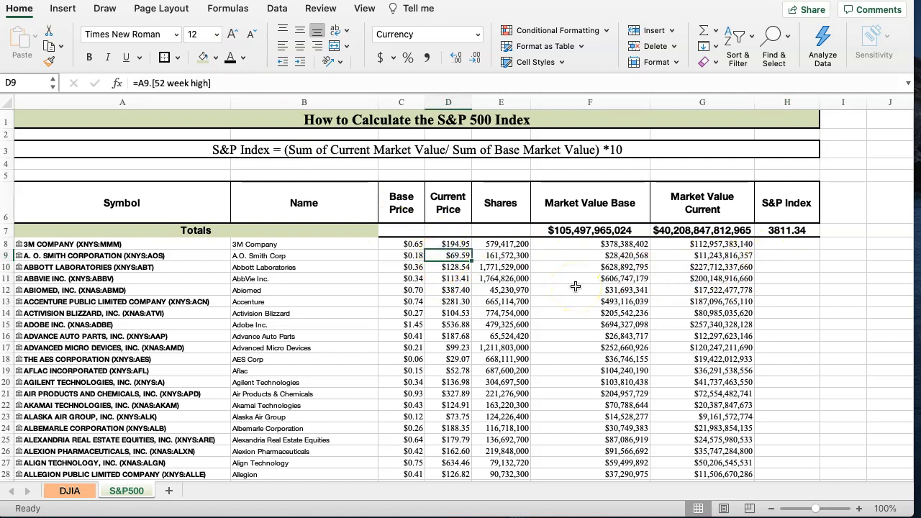
pyautogui.write('119')
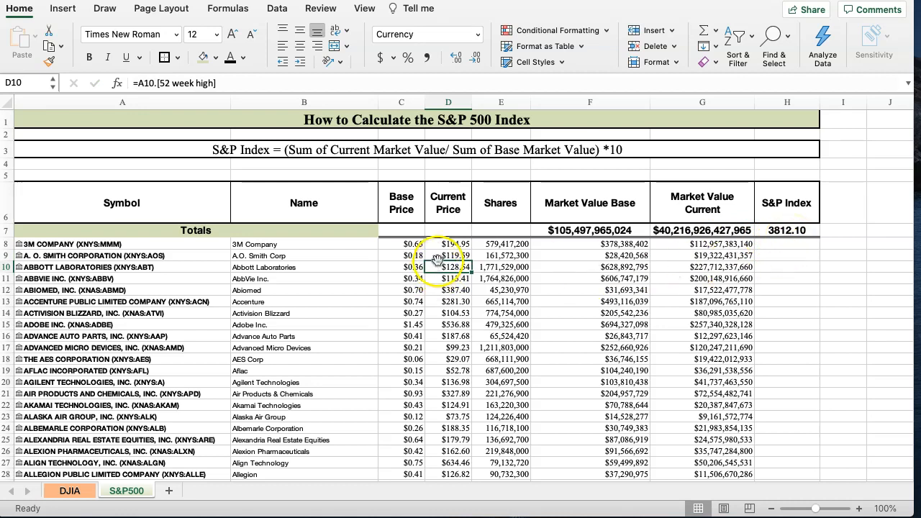
pyautogui.click(449, 256)
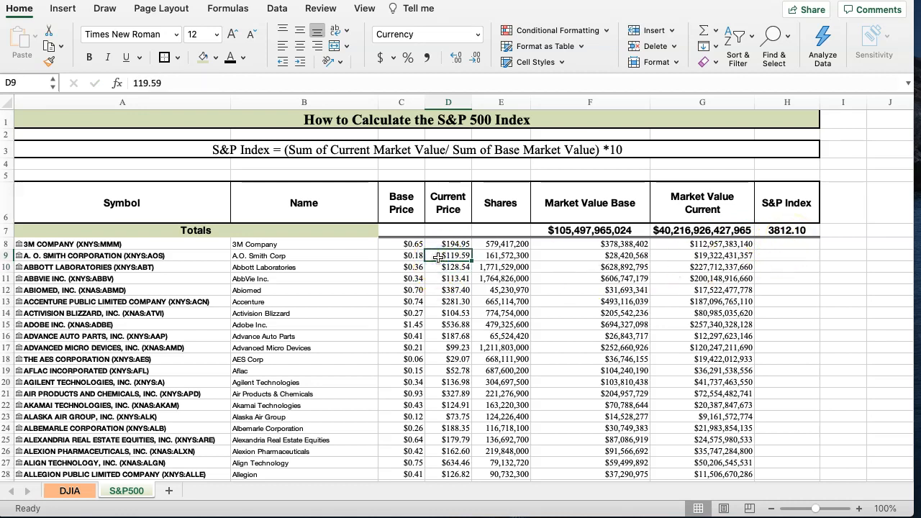
pyautogui.click(447, 266)
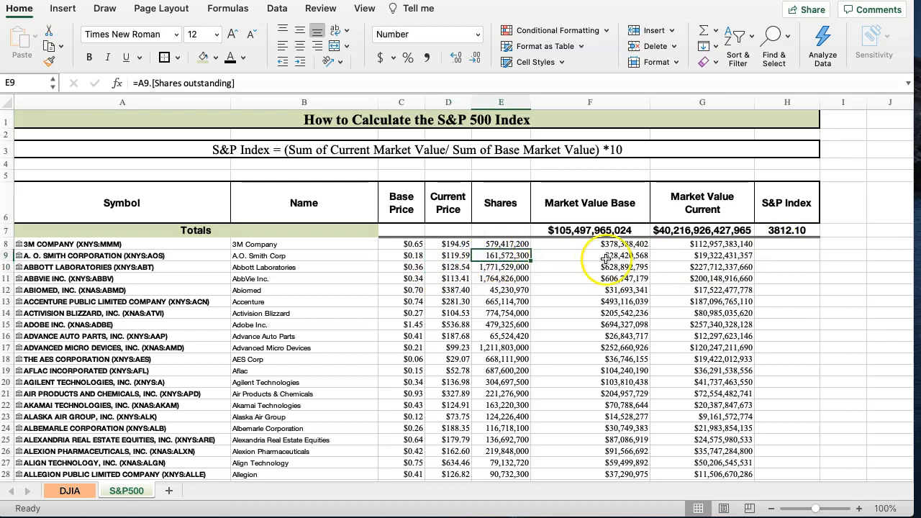
pyautogui.moveTo(183, 20)
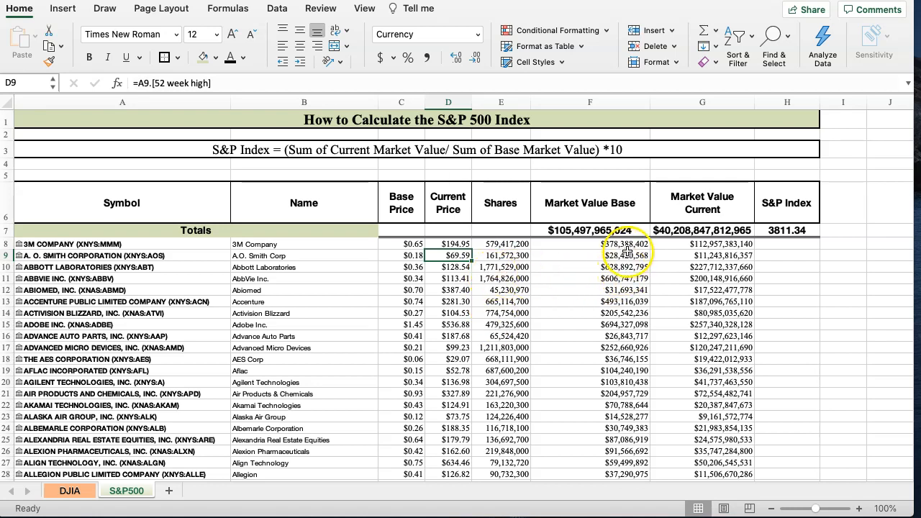
pyautogui.click(702, 267)
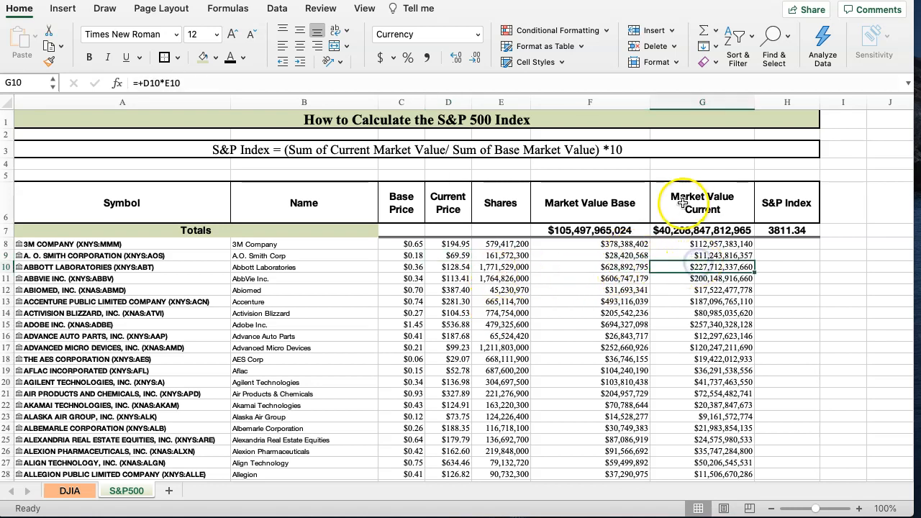
pyautogui.moveTo(471, 266)
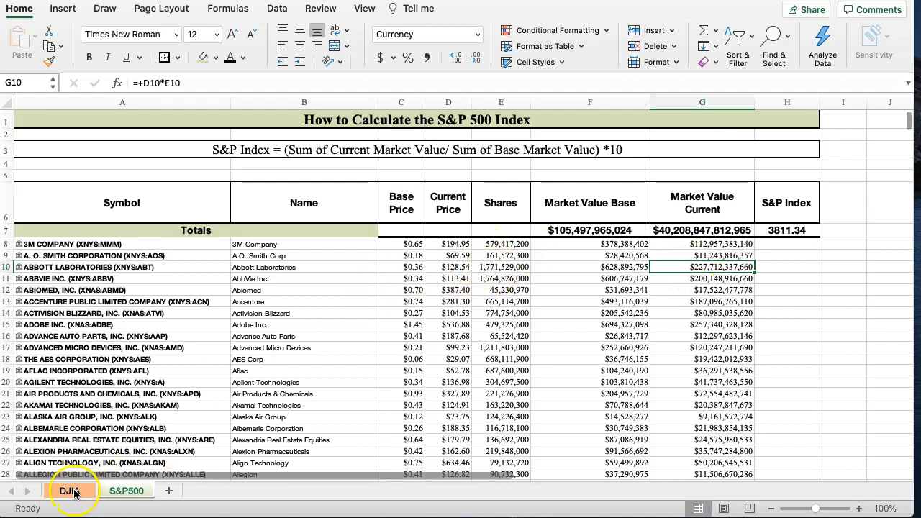
pyautogui.click(69, 490)
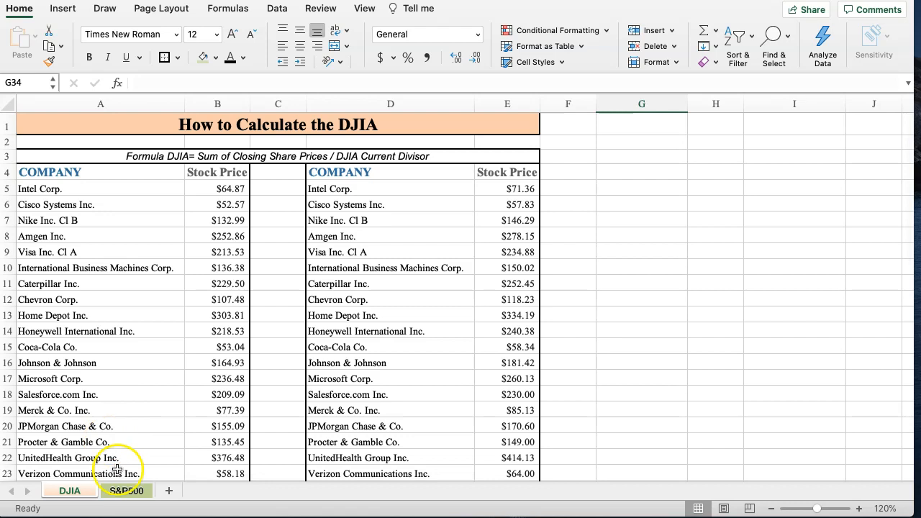
pyautogui.click(126, 490)
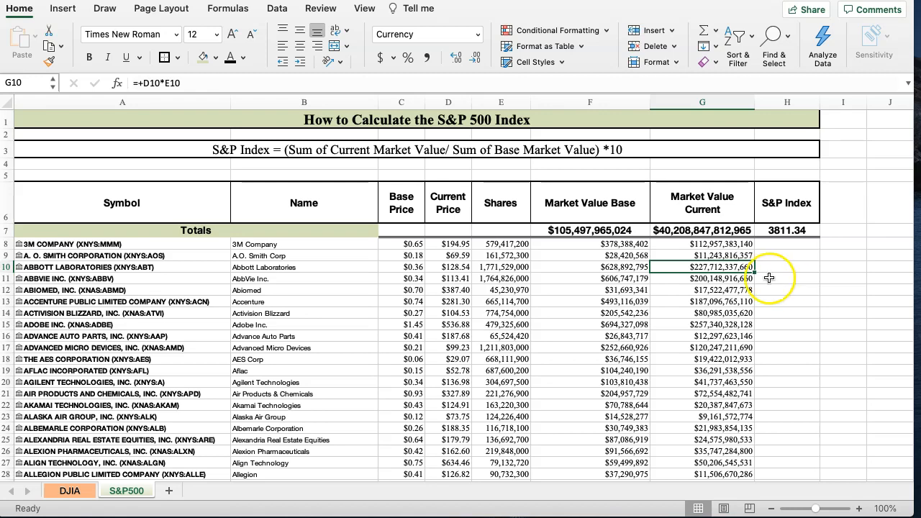
pyautogui.click(70, 490)
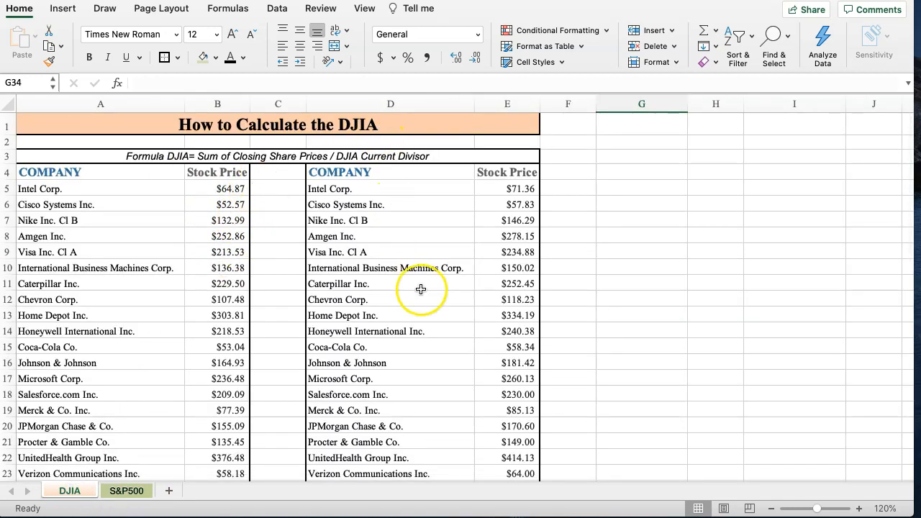
pyautogui.moveTo(159, 211)
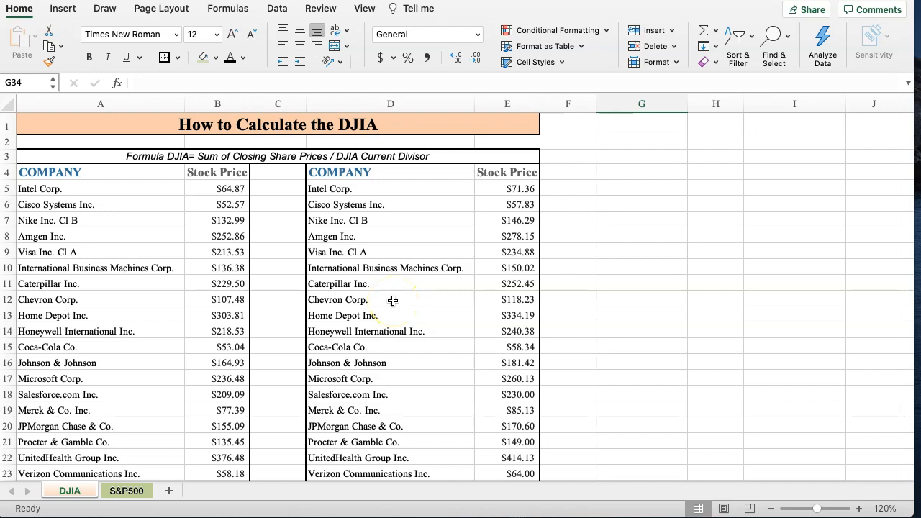
pyautogui.moveTo(434, 275)
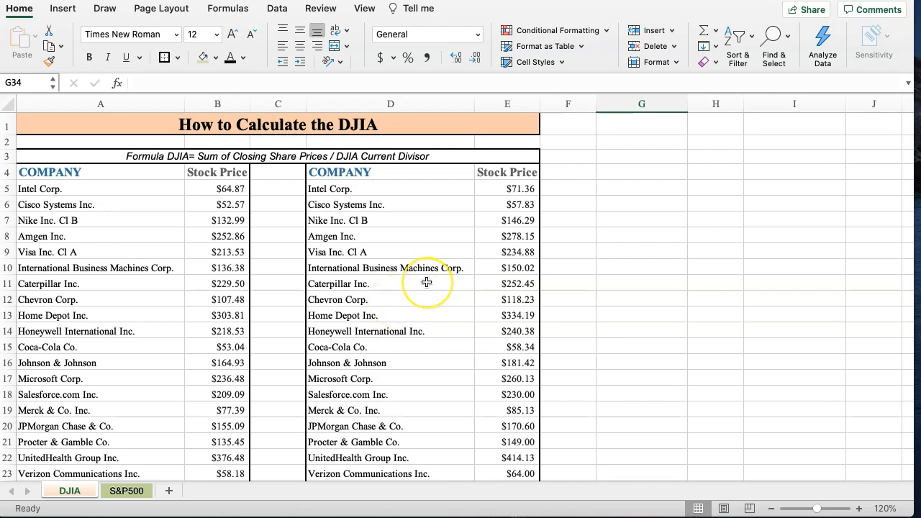
pyautogui.scroll(-3)
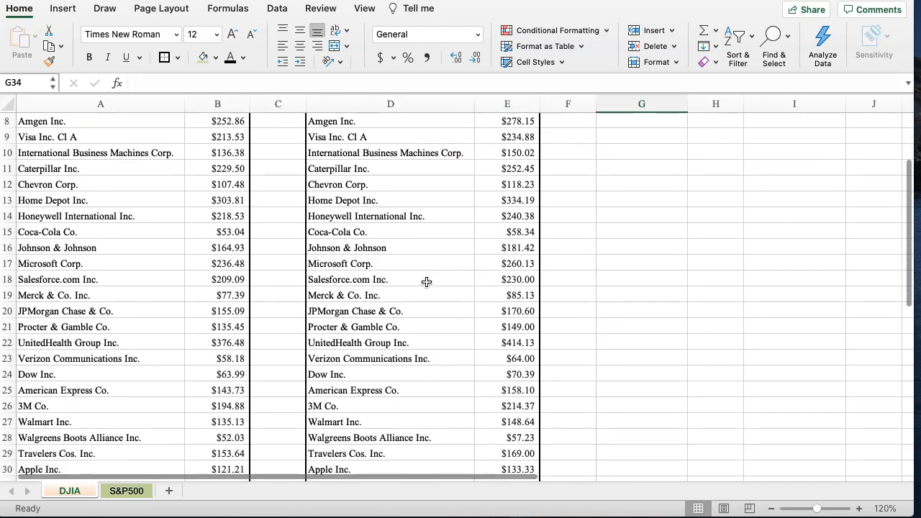
pyautogui.scroll(-3)
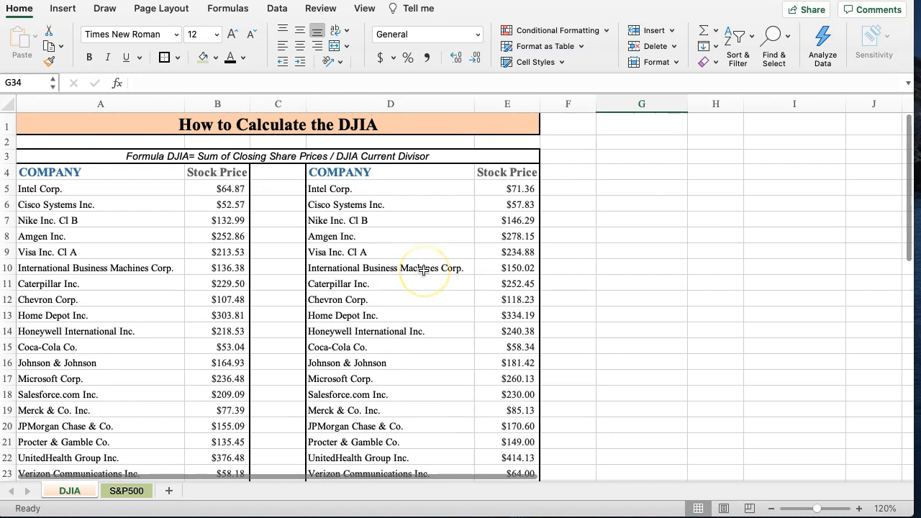
pyautogui.moveTo(153, 417)
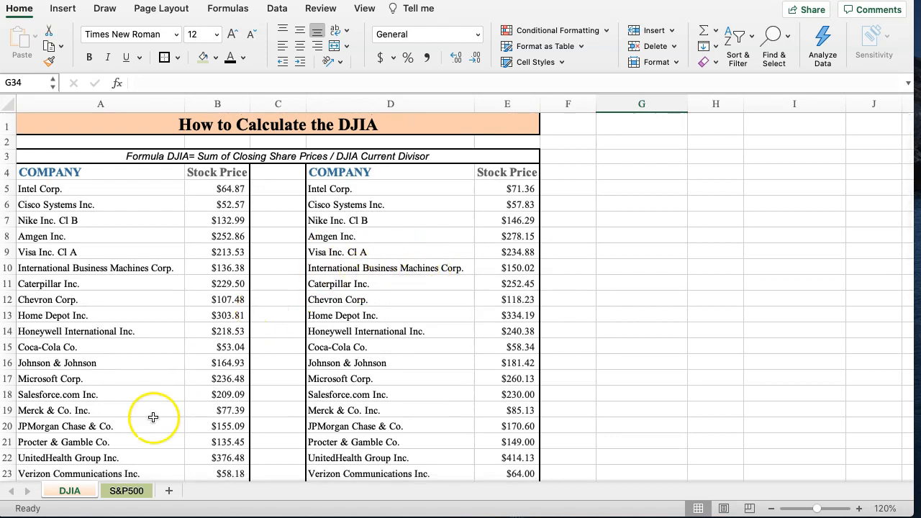
pyautogui.click(126, 490)
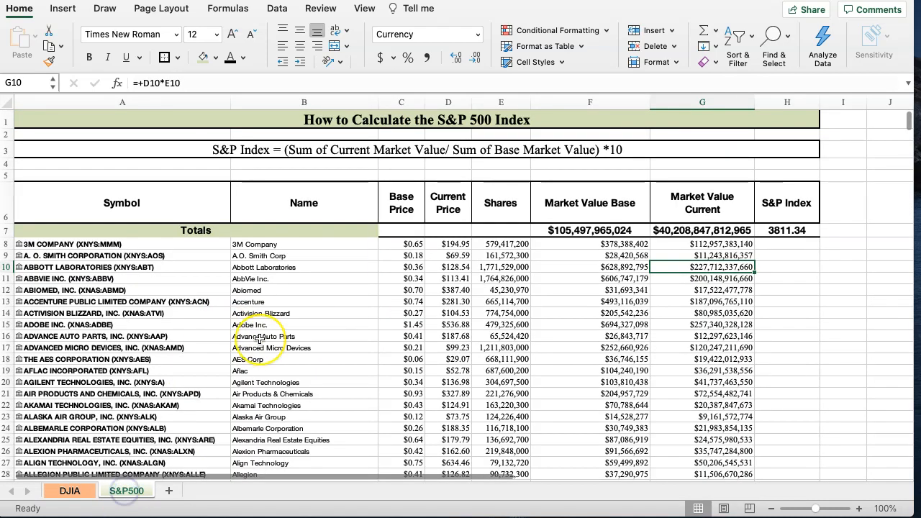